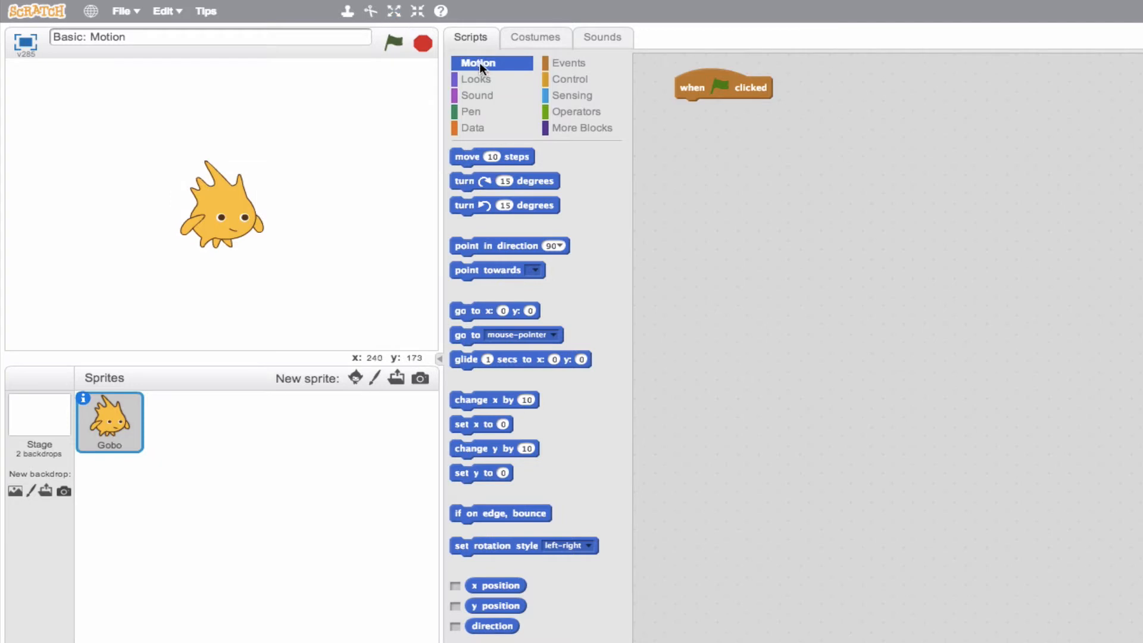
pyautogui.moveTo(519, 162)
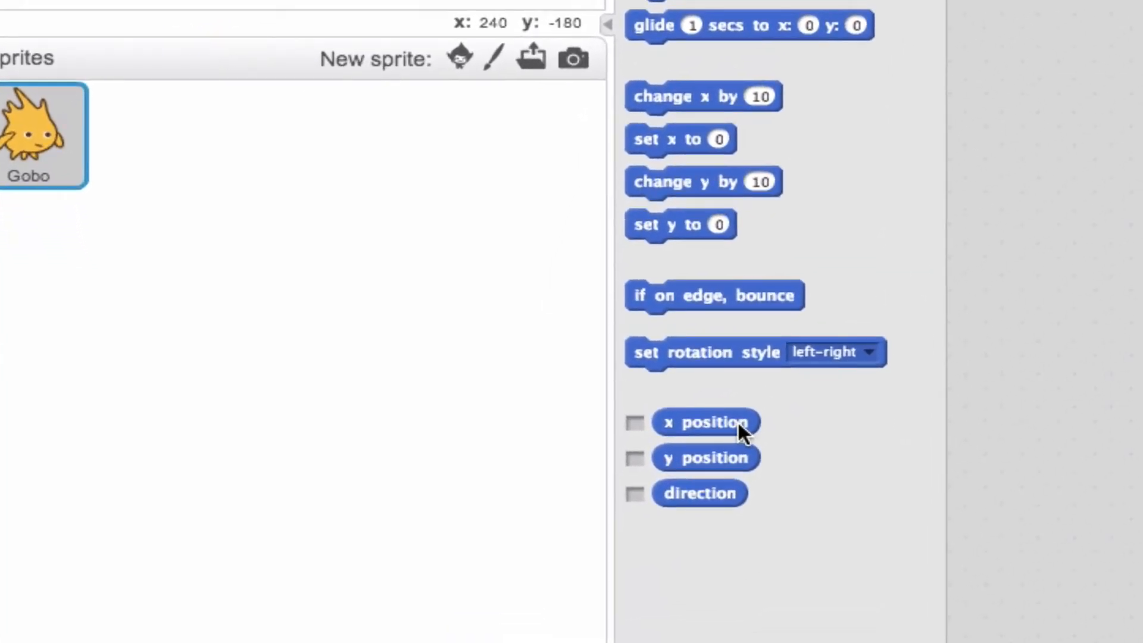
pyautogui.moveTo(738, 501)
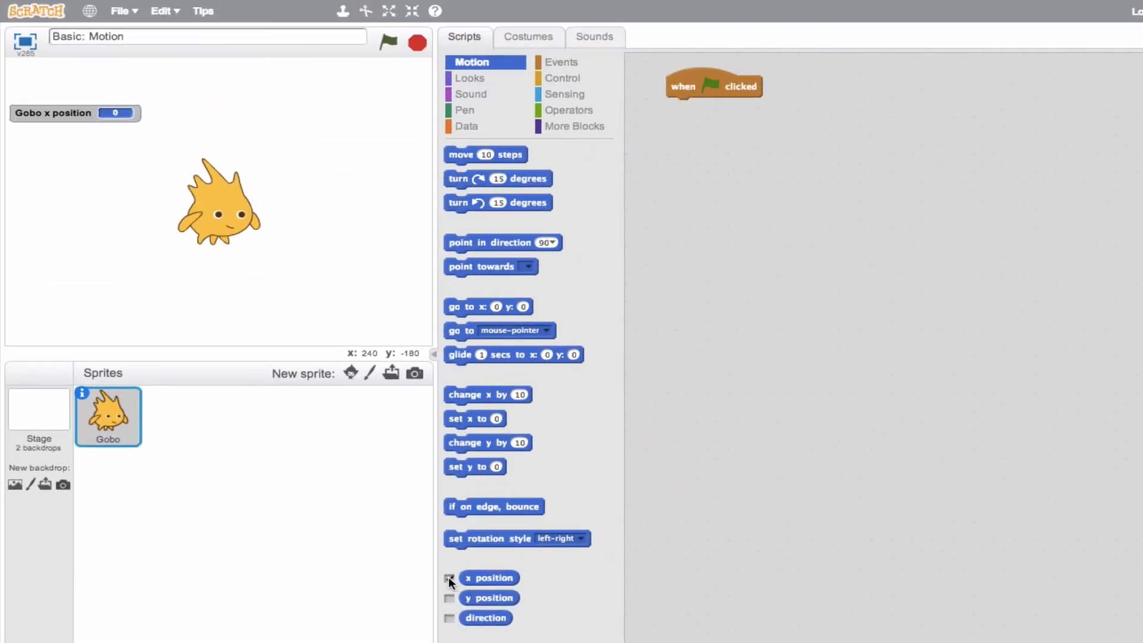
# Step: Tick the y position reporter checkbox in the Motion palette to show its stage readout
pyautogui.click(449, 598)
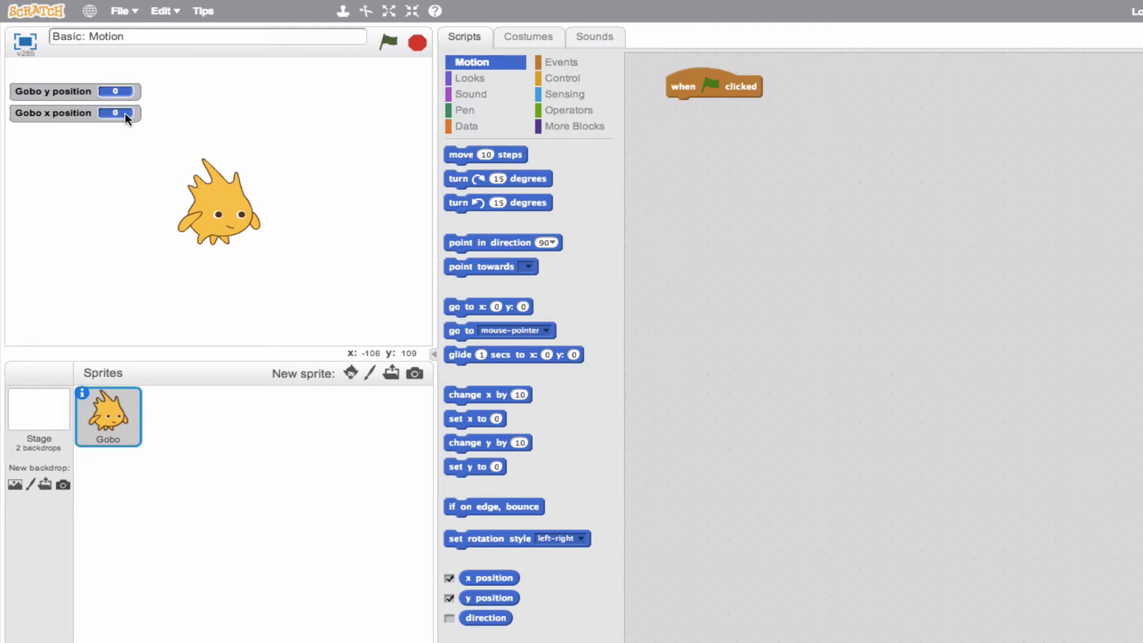
pyautogui.moveTo(219, 215)
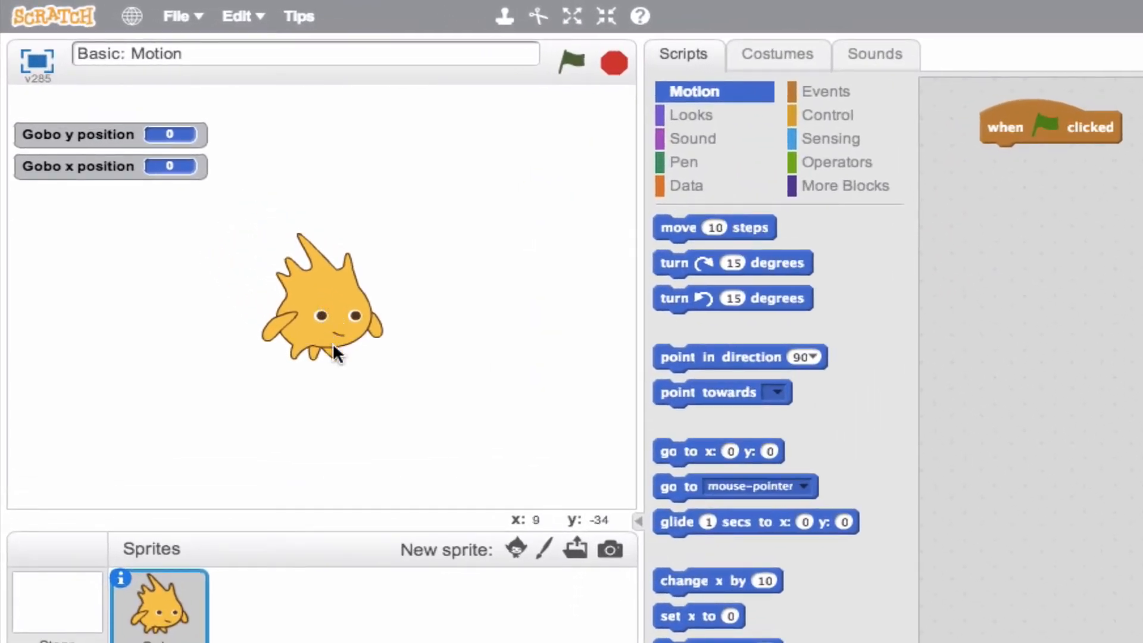
pyautogui.moveTo(452, 445)
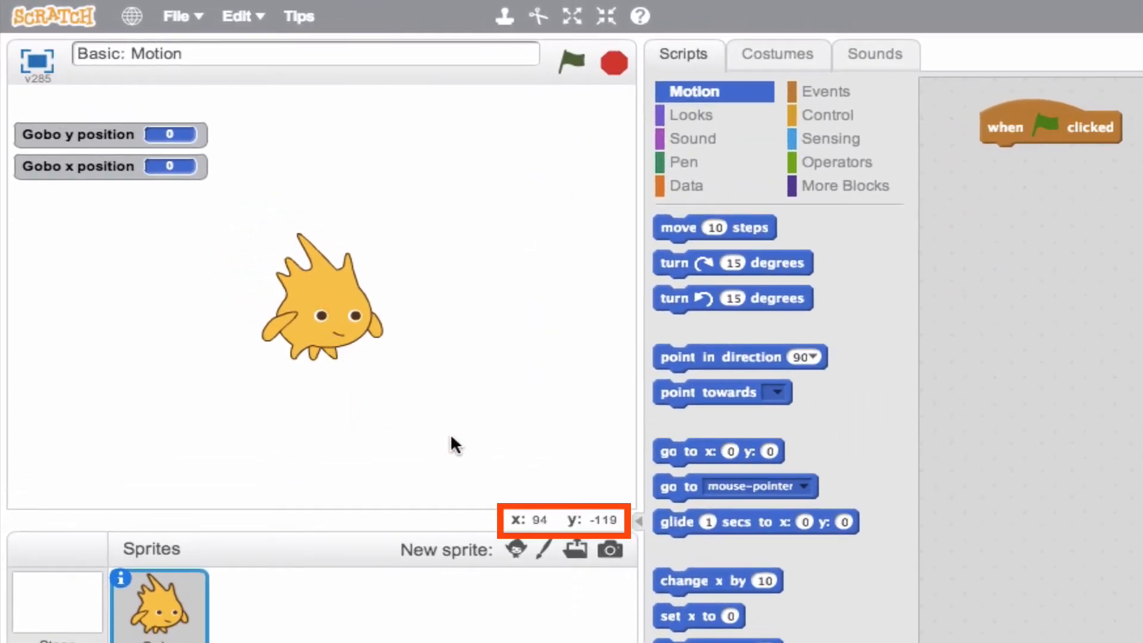
pyautogui.moveTo(524, 241)
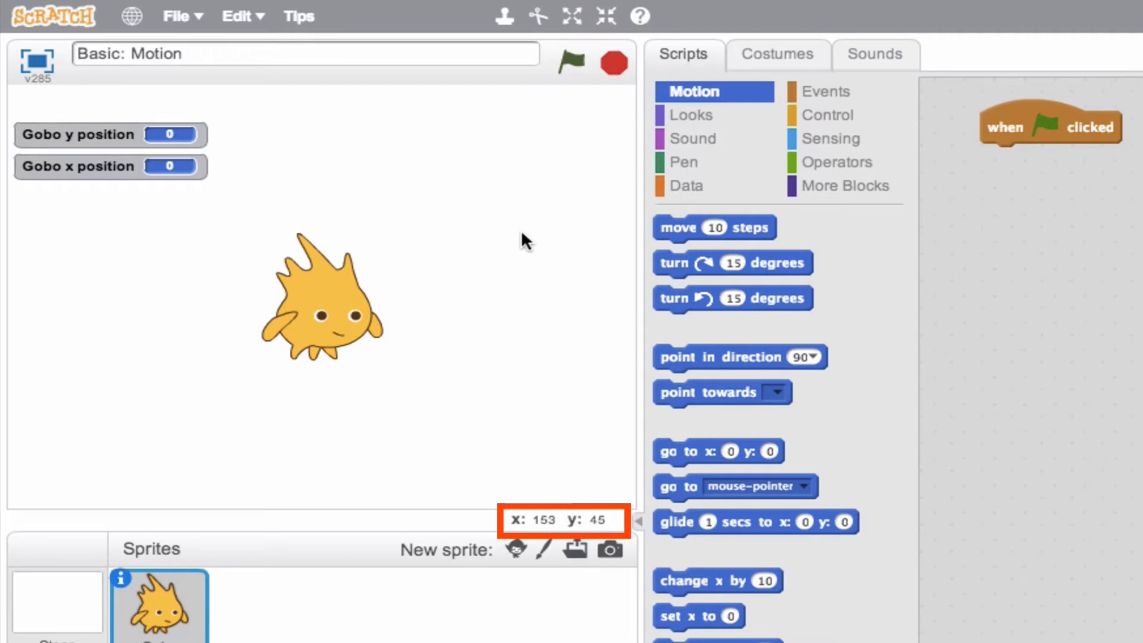
pyautogui.moveTo(401, 109)
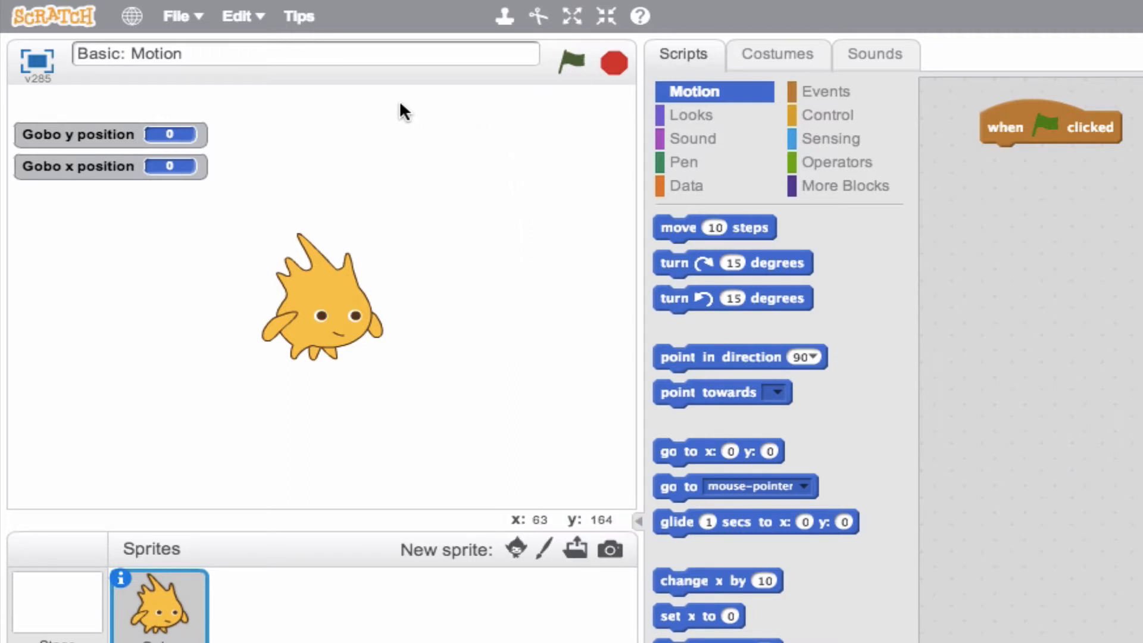
pyautogui.moveTo(323, 319)
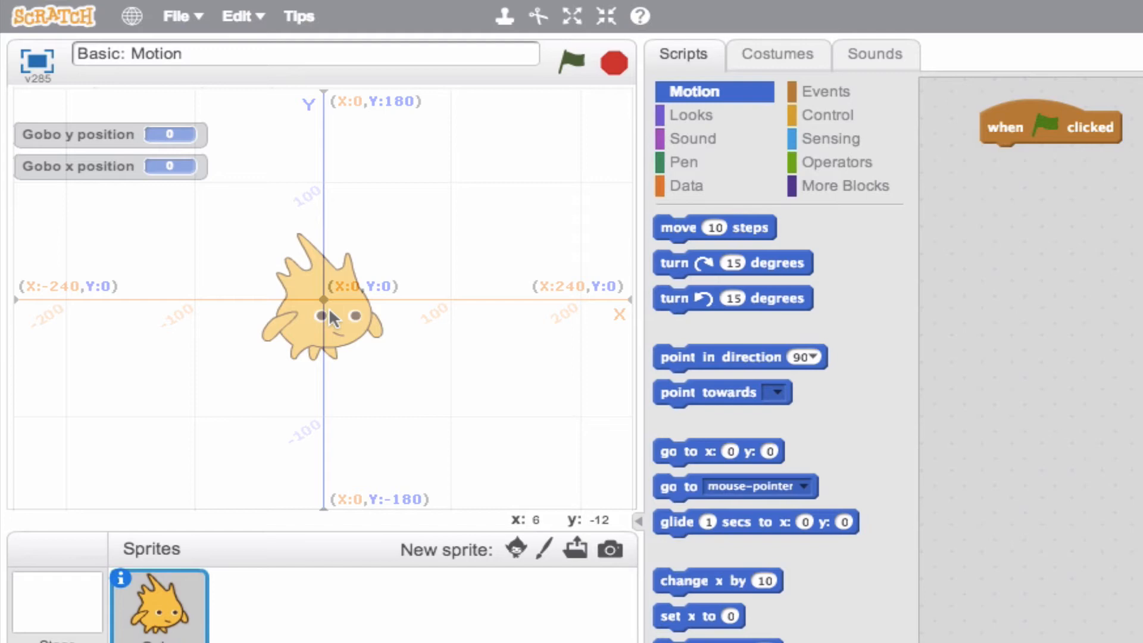
pyautogui.moveTo(322, 332)
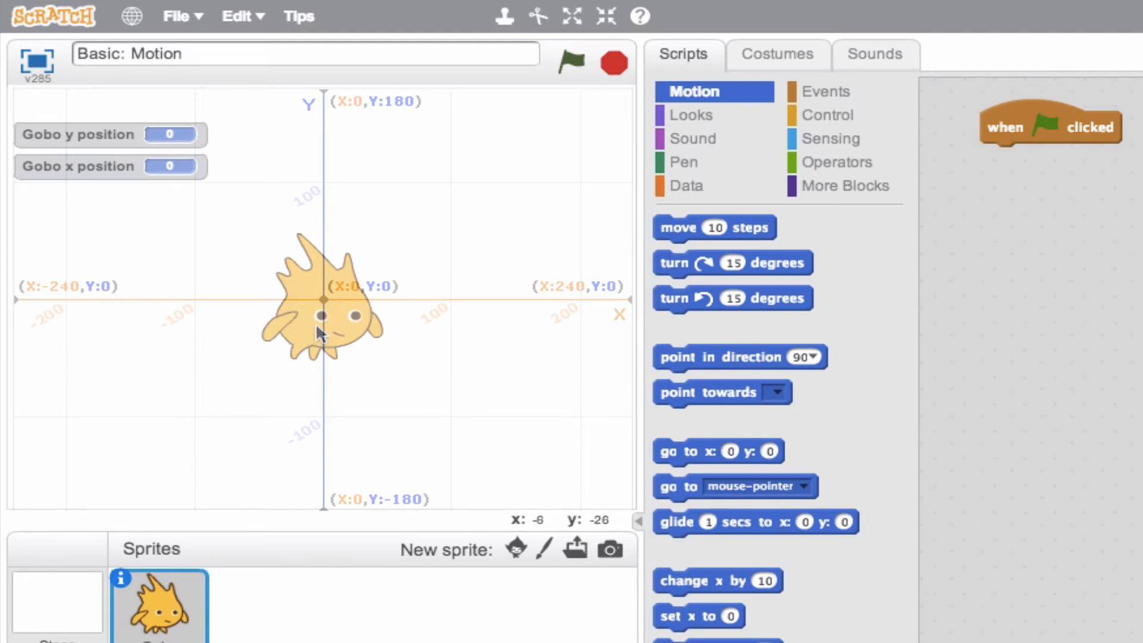
pyautogui.moveTo(323, 299)
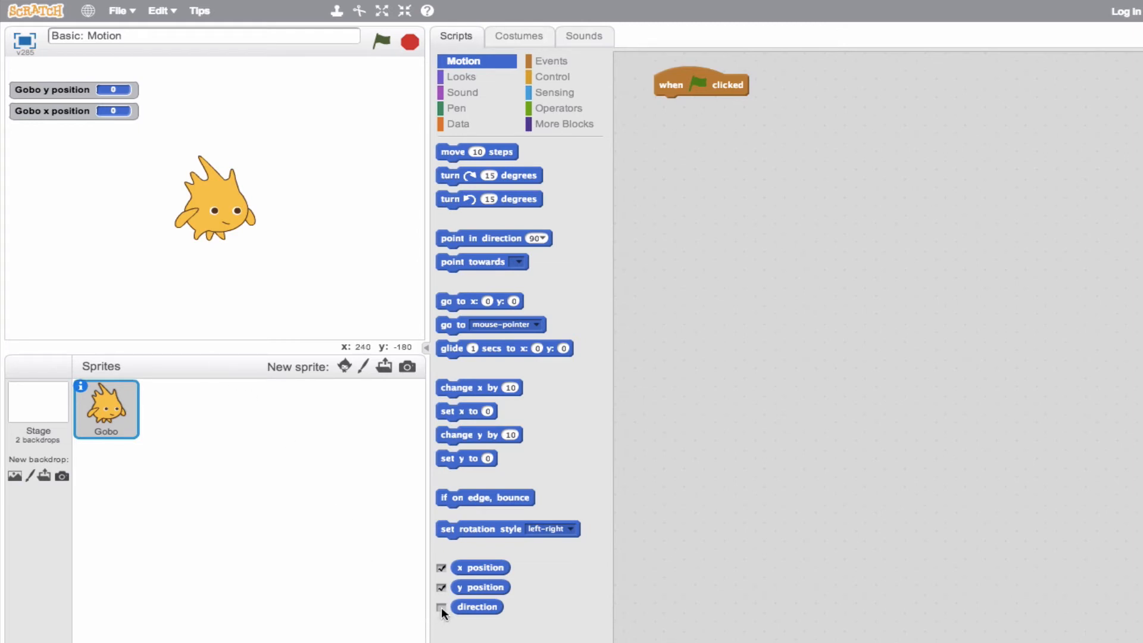
# Step: Show the direction readout (90) and bring the x and y position readouts back onto the stage
pyautogui.click(441, 607)
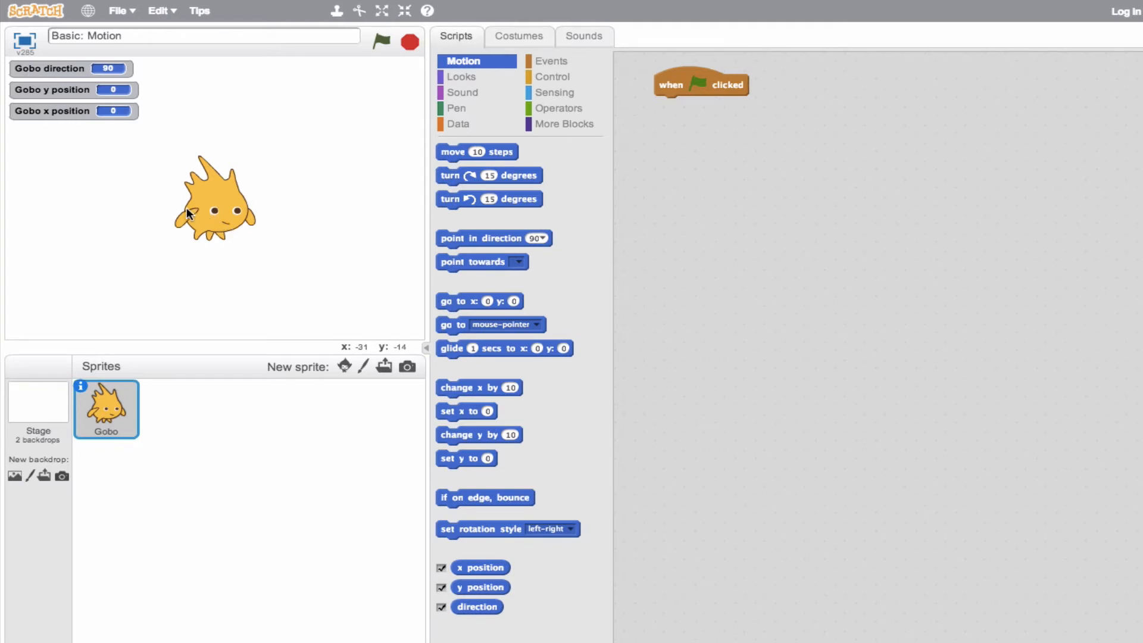
pyautogui.moveTo(275, 219)
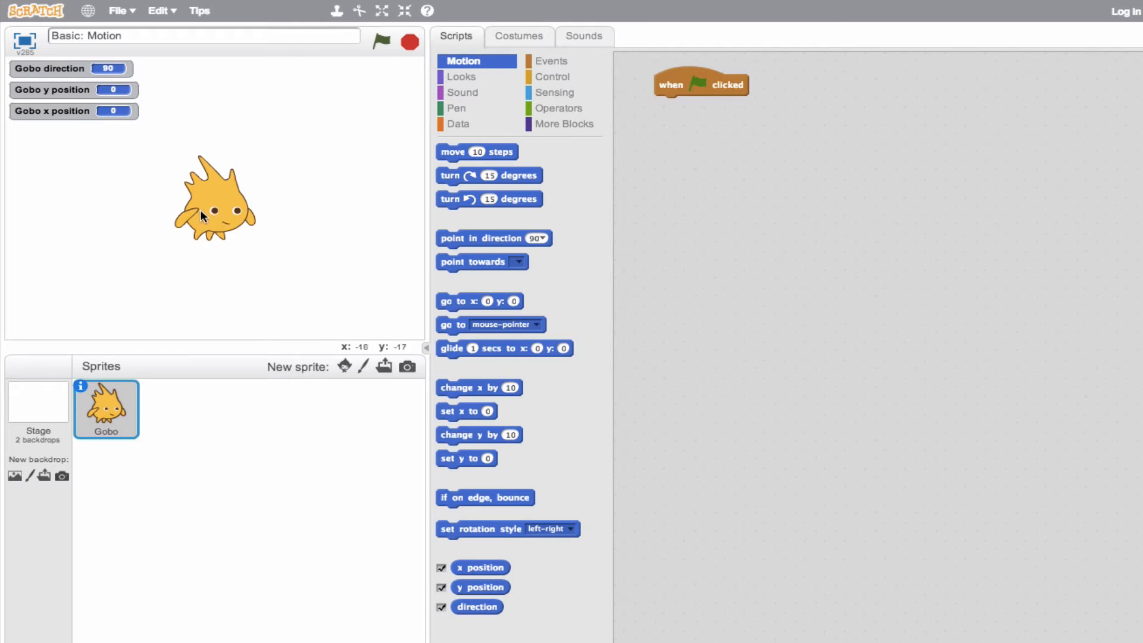
pyautogui.moveTo(319, 214)
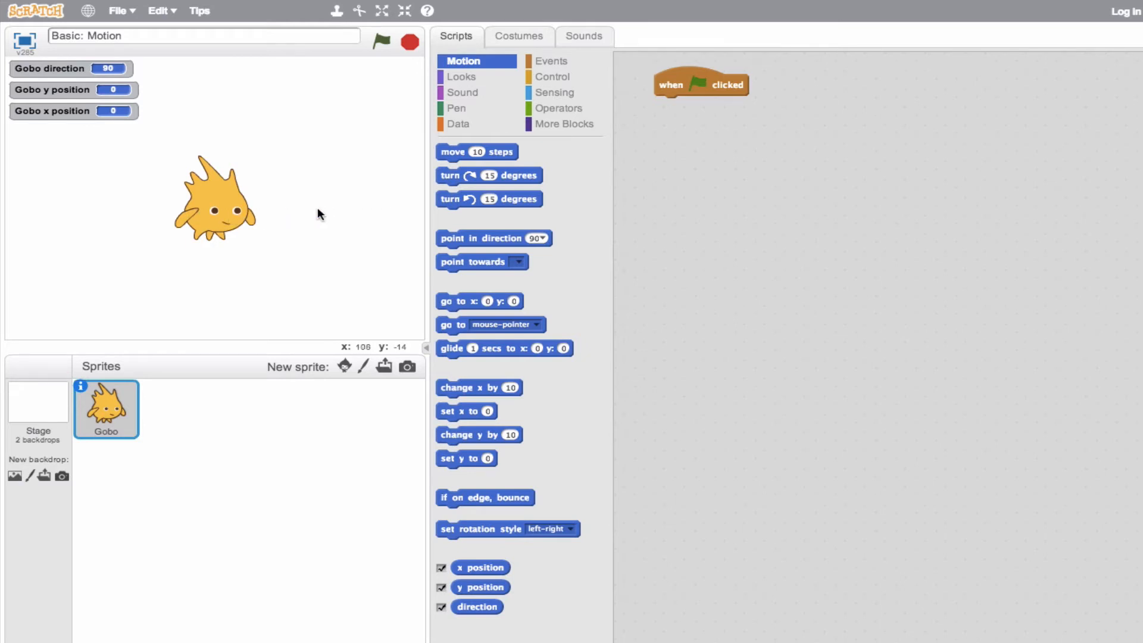
pyautogui.moveTo(387, 214)
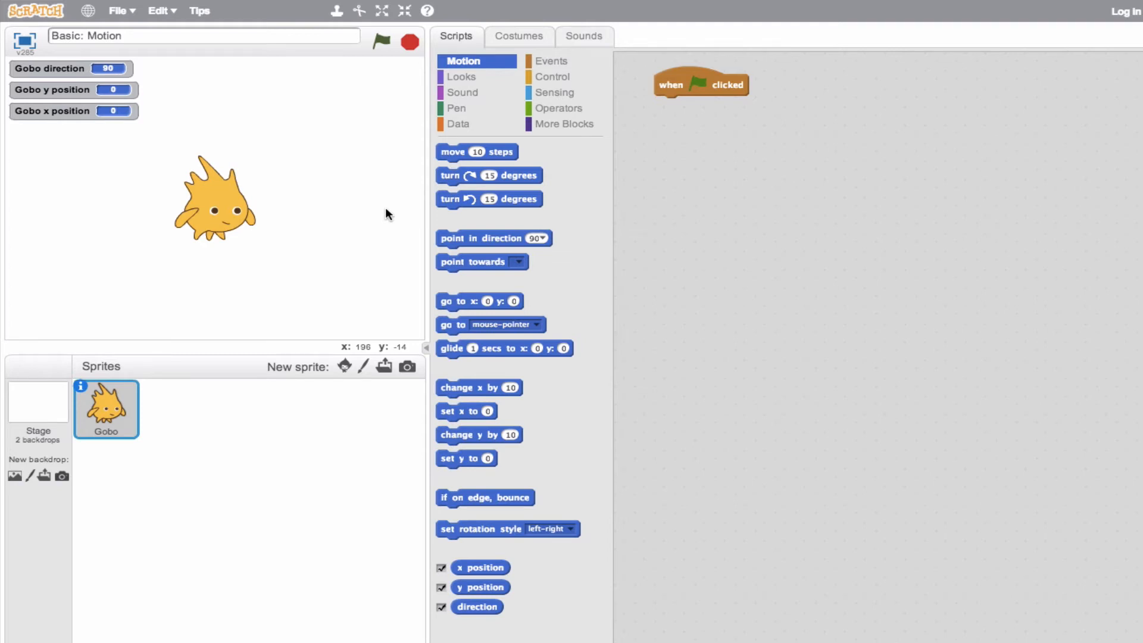
pyautogui.moveTo(264, 216)
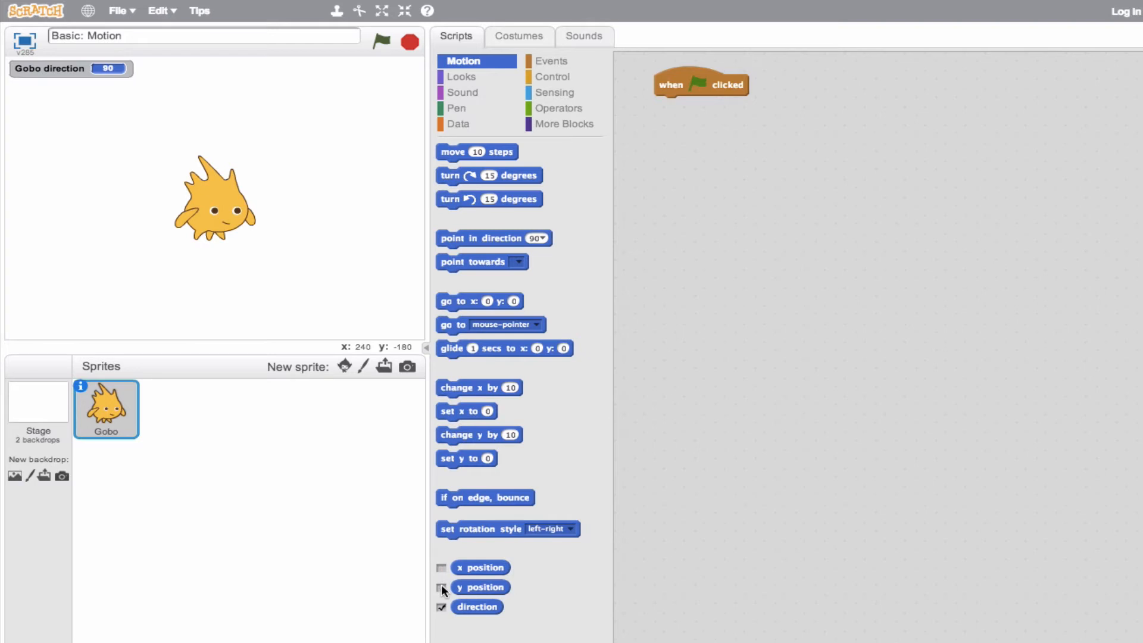
pyautogui.click(441, 567)
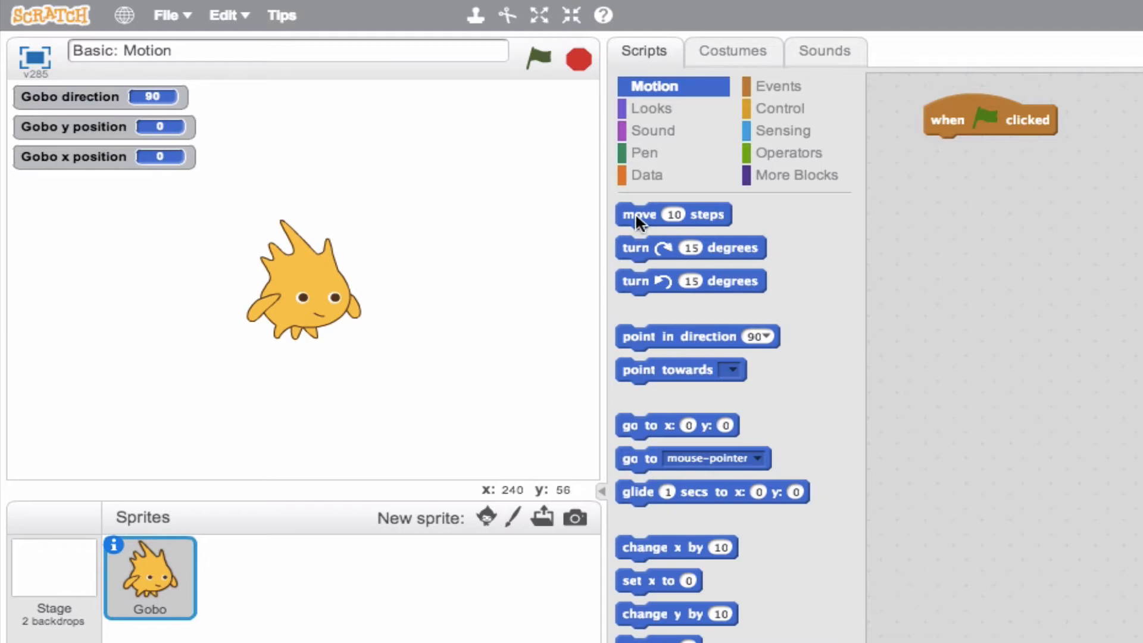
# Step: Attach 'move 100 steps' under 'when flag clicked' and run it so x reads 100
pyautogui.moveTo(671, 214); pyautogui.dragTo(991, 165)
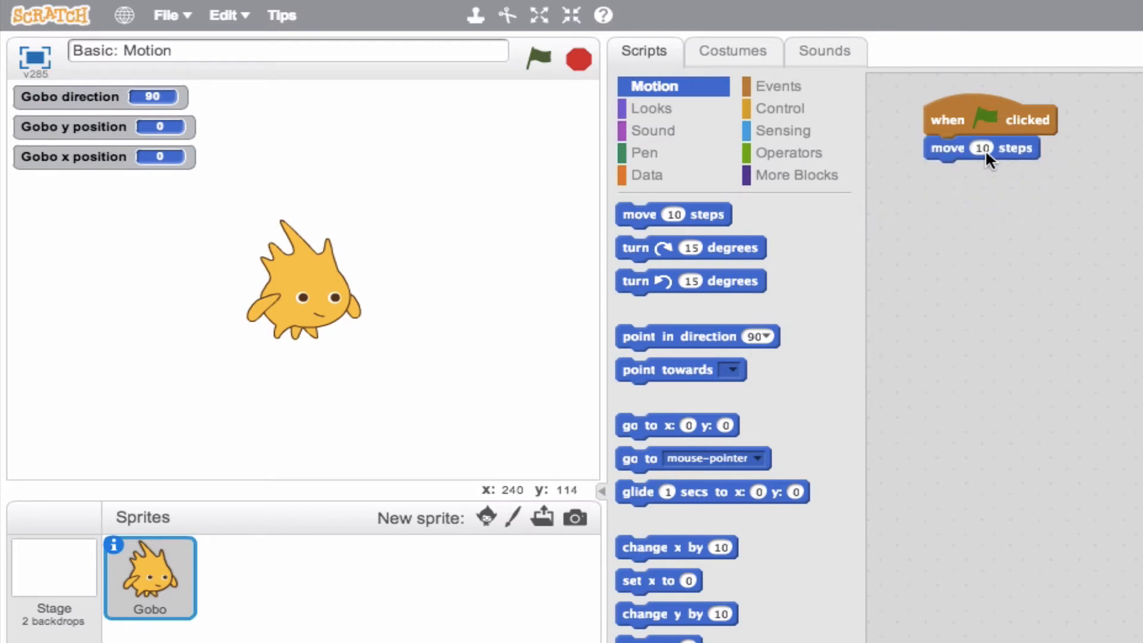
pyautogui.click(982, 148)
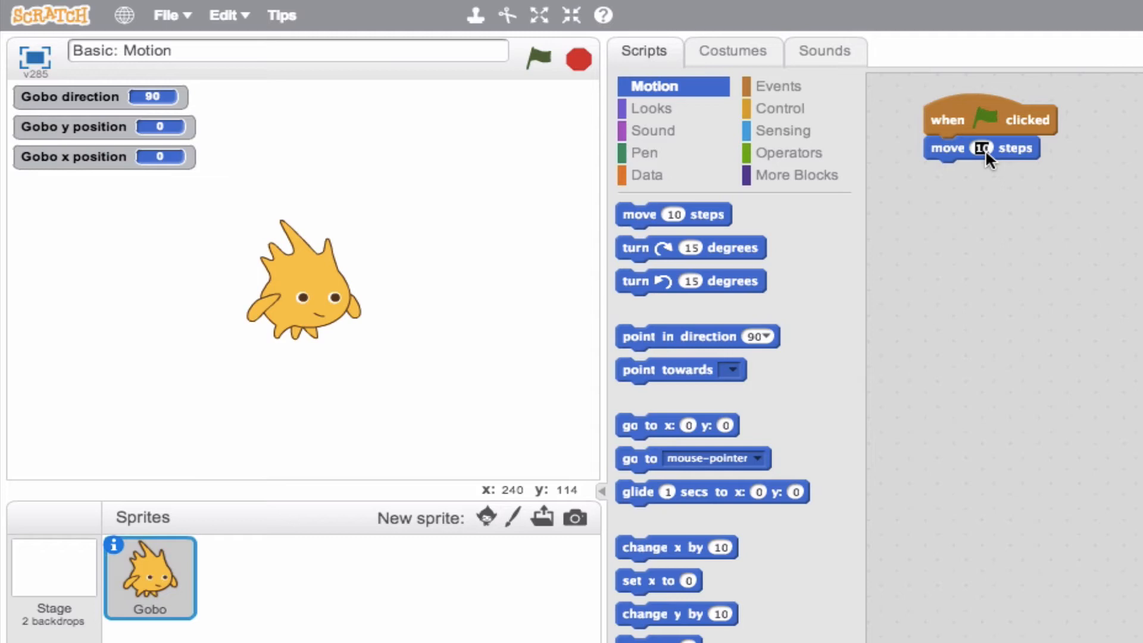
pyautogui.write('100')
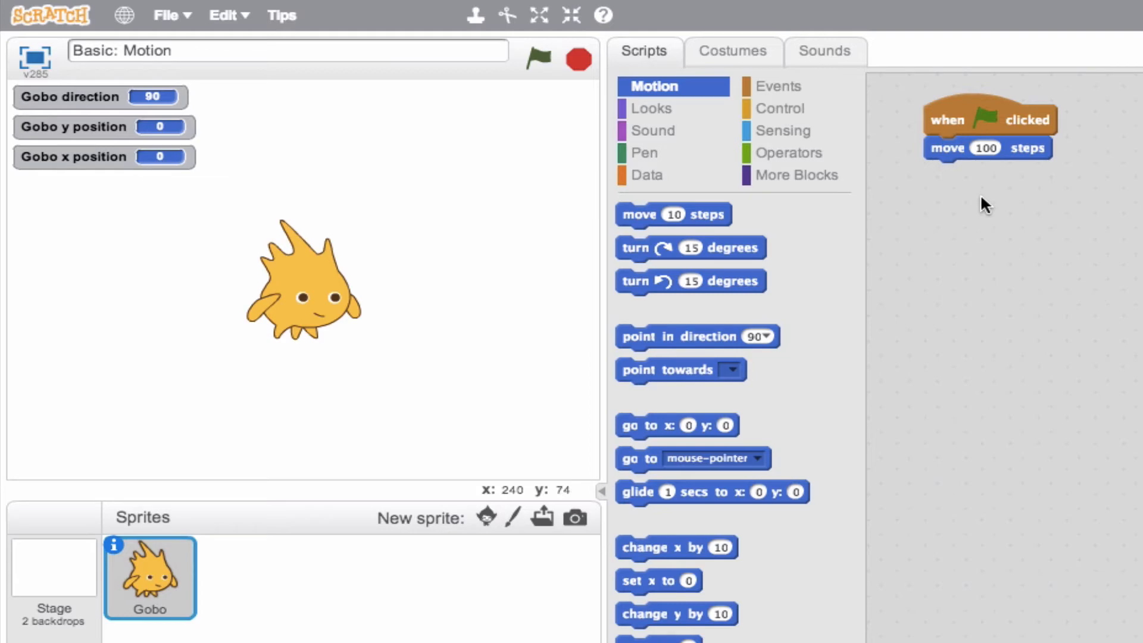
pyautogui.moveTo(58, 174)
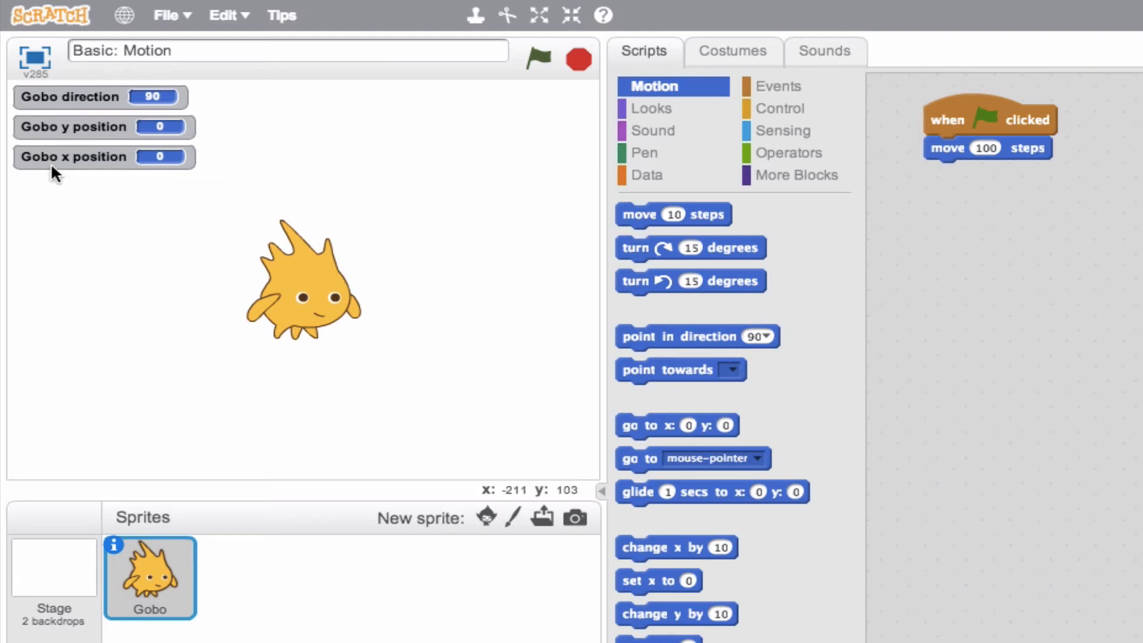
pyautogui.moveTo(579, 252)
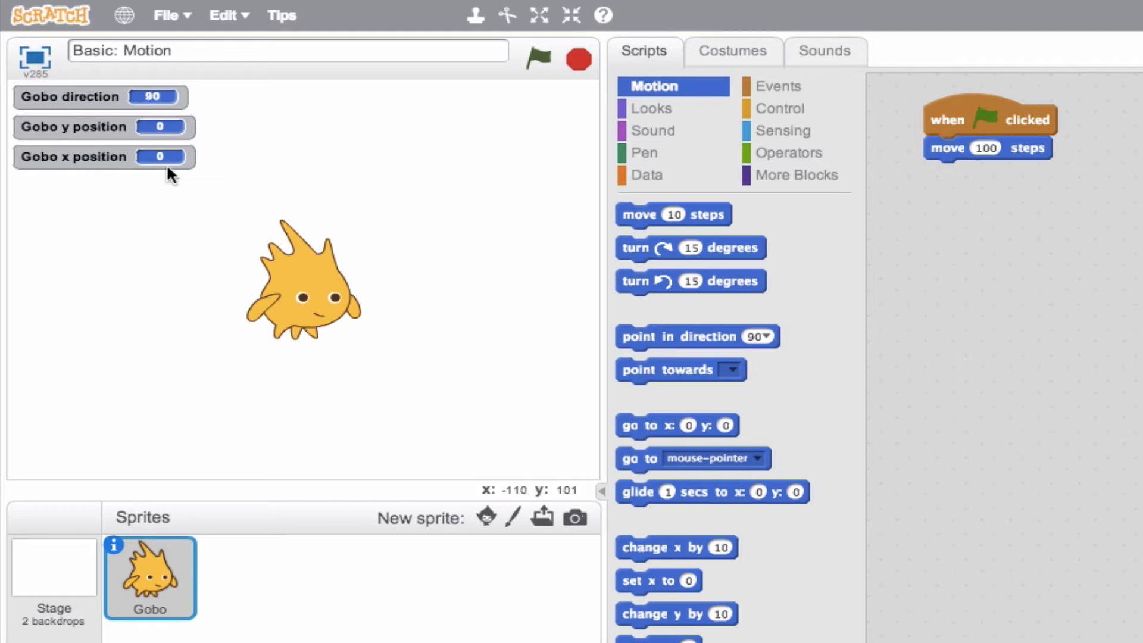
pyautogui.click(539, 60)
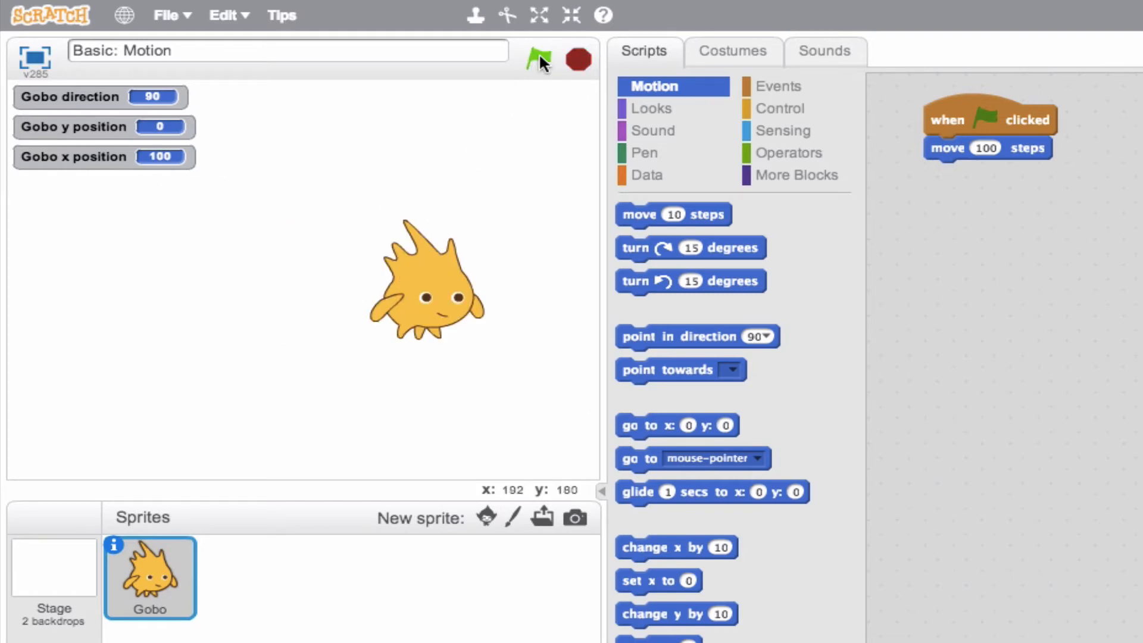
pyautogui.click(539, 59)
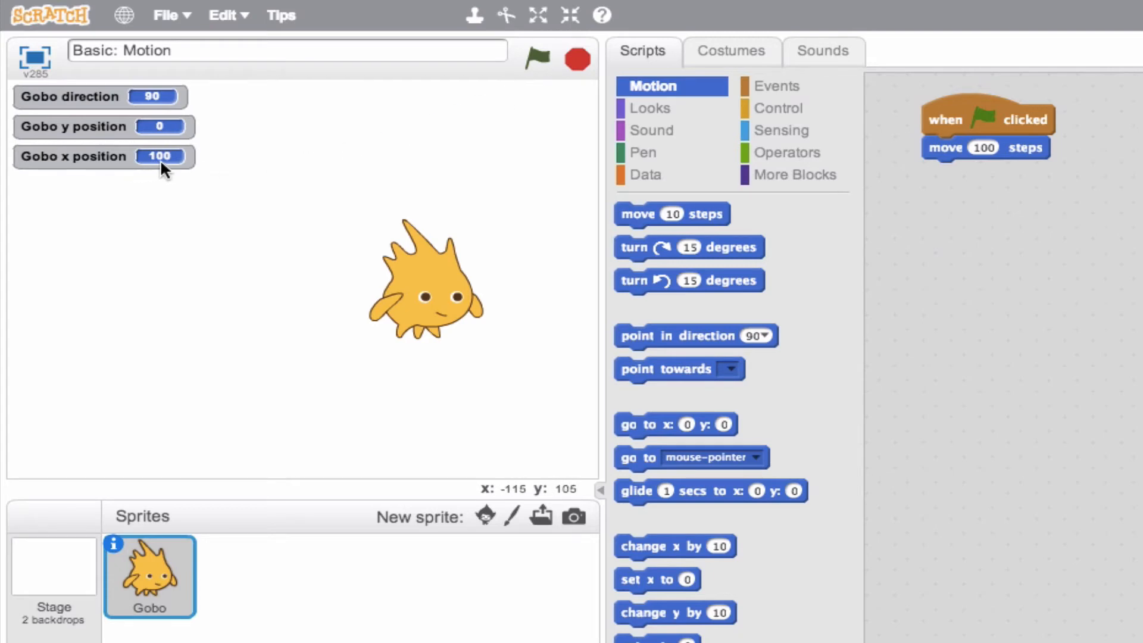
pyautogui.moveTo(733, 214)
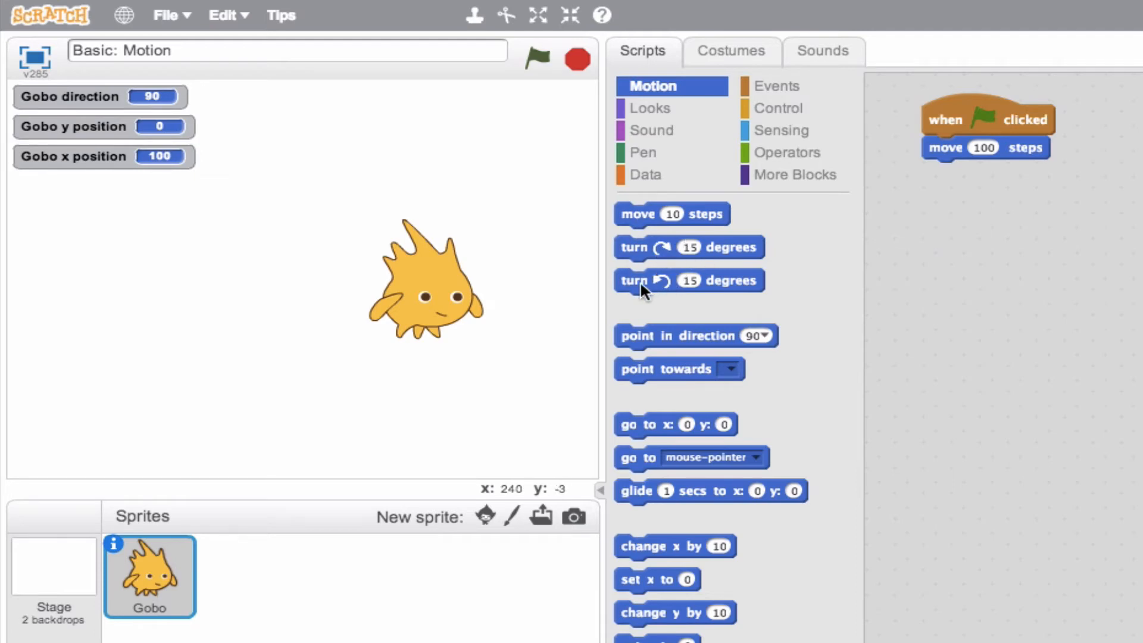
pyautogui.moveTo(726, 288)
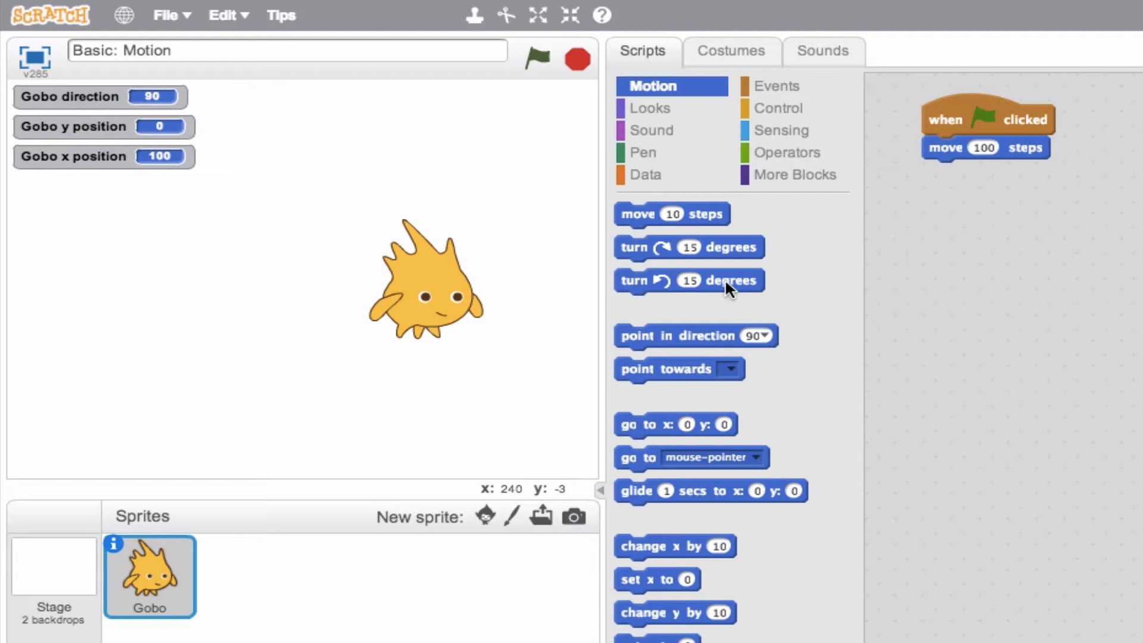
pyautogui.moveTo(651, 254)
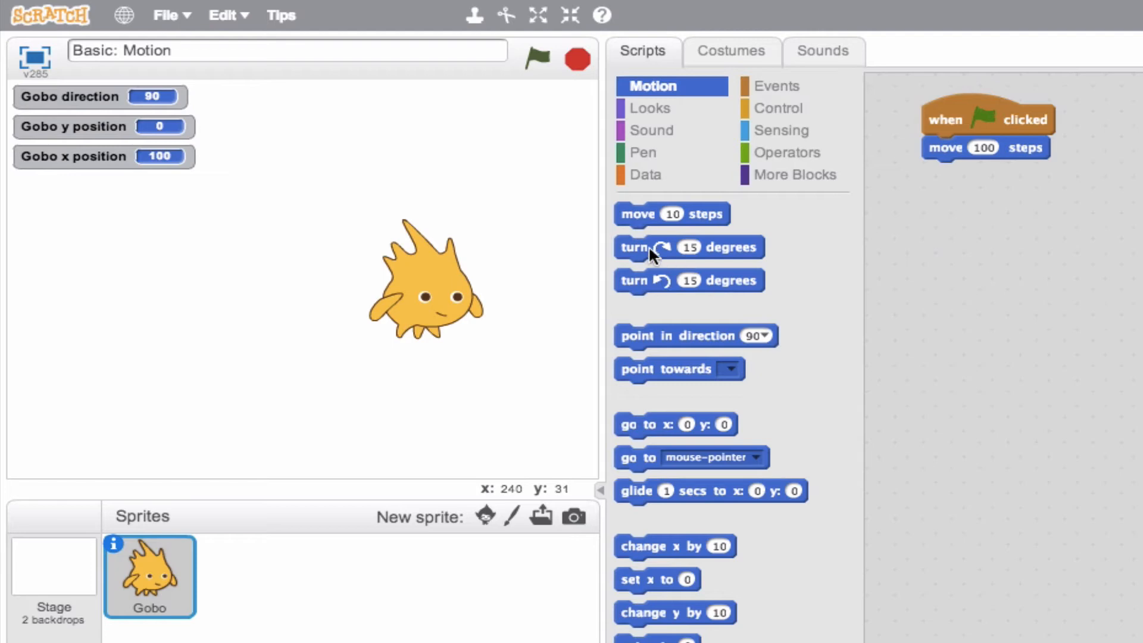
pyautogui.moveTo(429, 283)
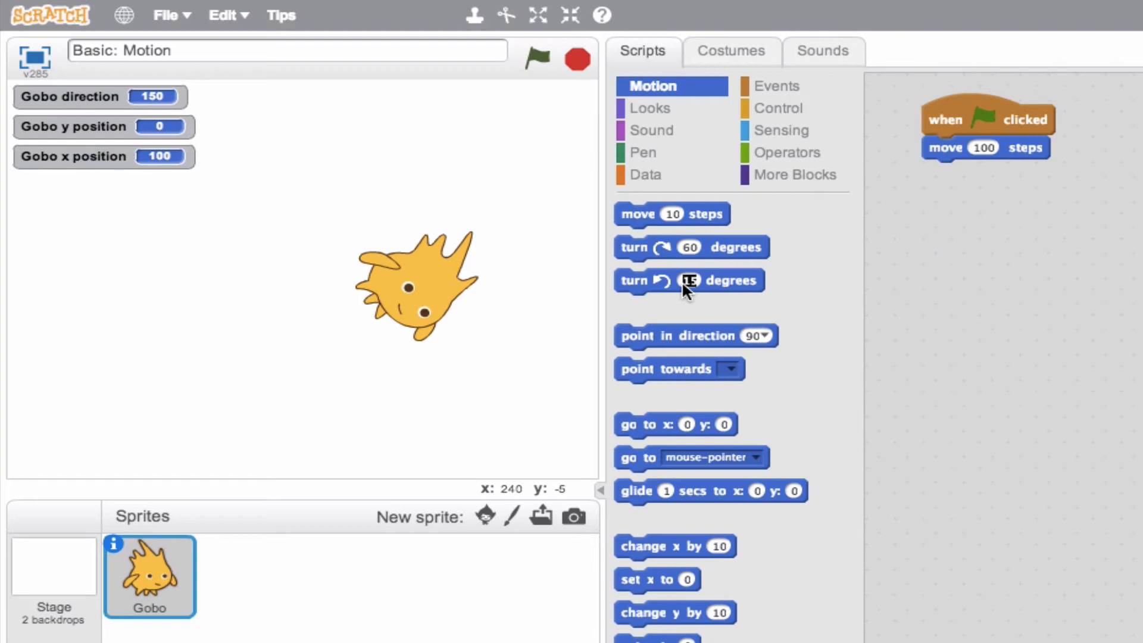
# Step: Enter 60 as the turn block's degree value
pyautogui.write('60')
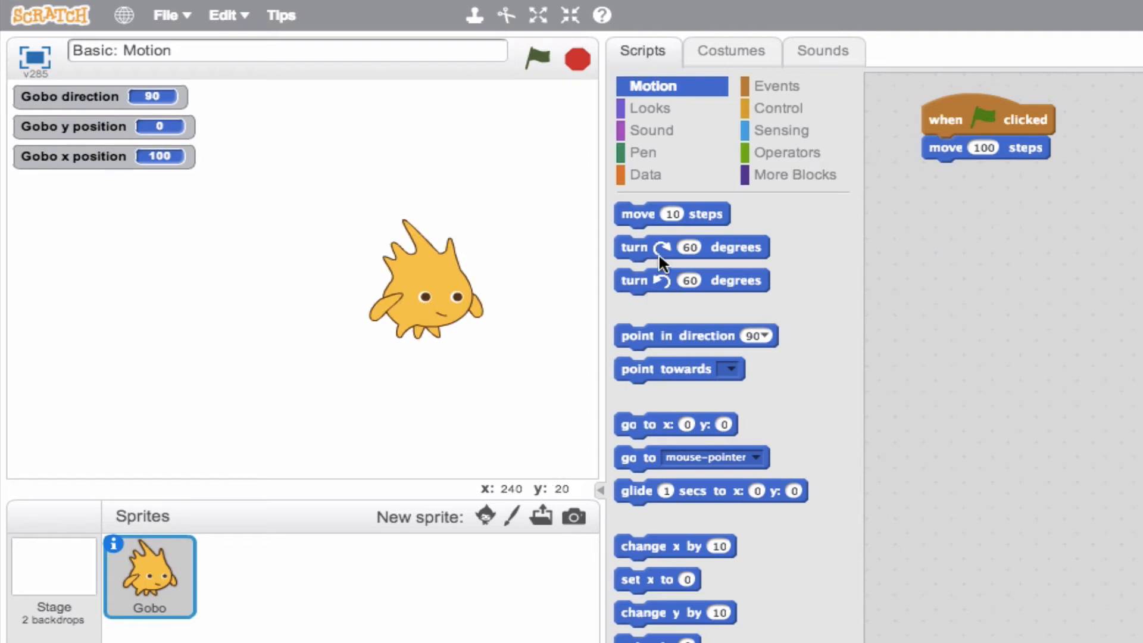
pyautogui.moveTo(929, 202)
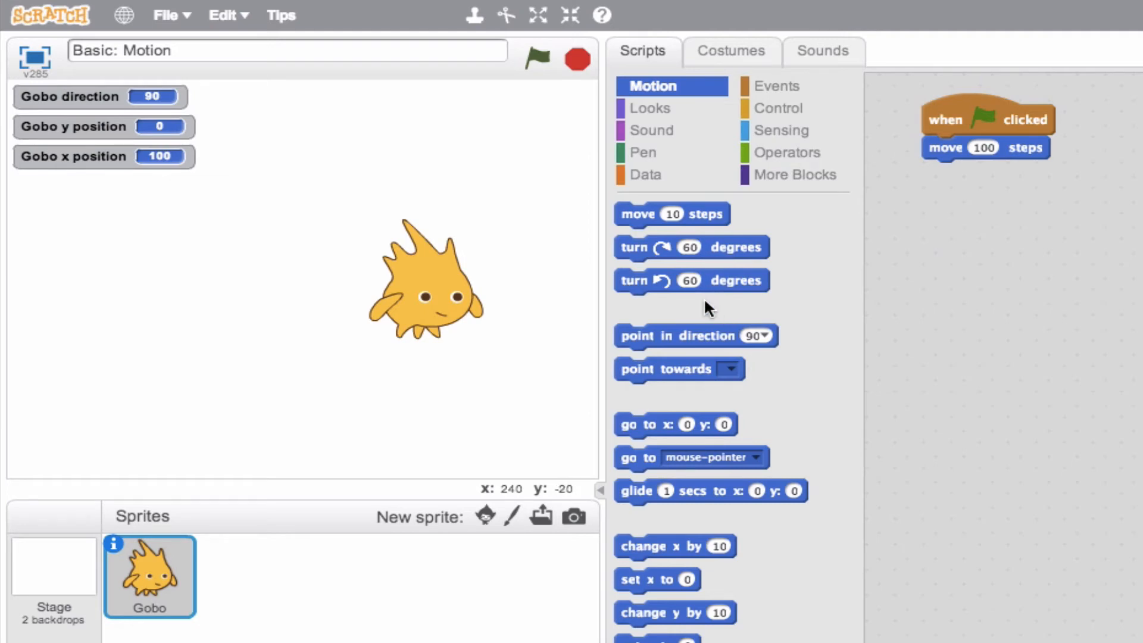
pyautogui.moveTo(644, 350)
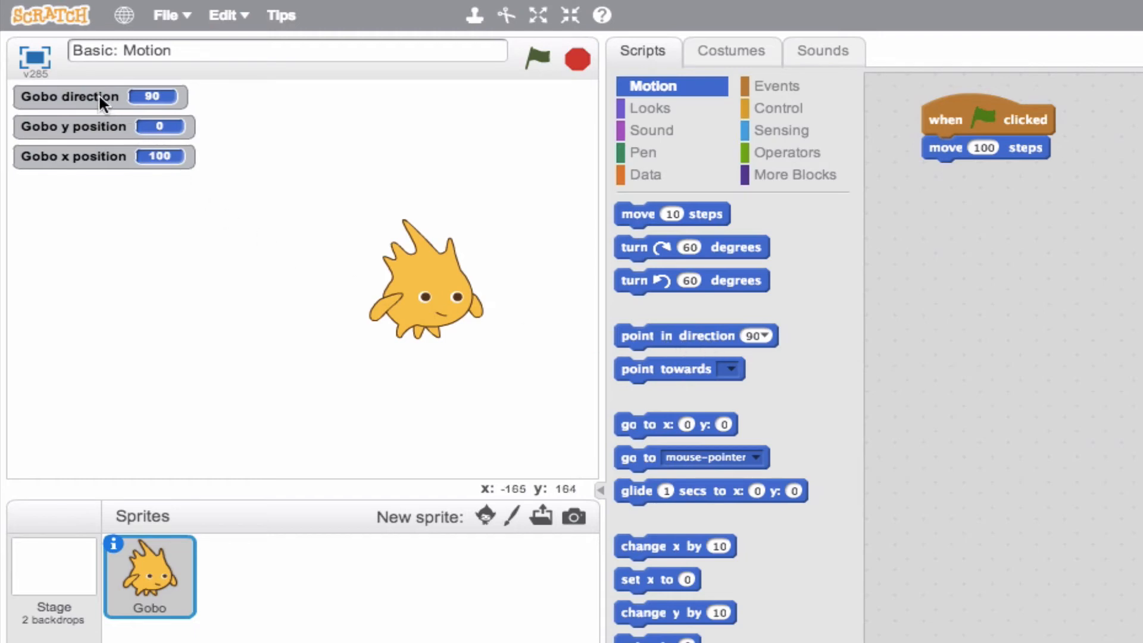
pyautogui.moveTo(434, 302)
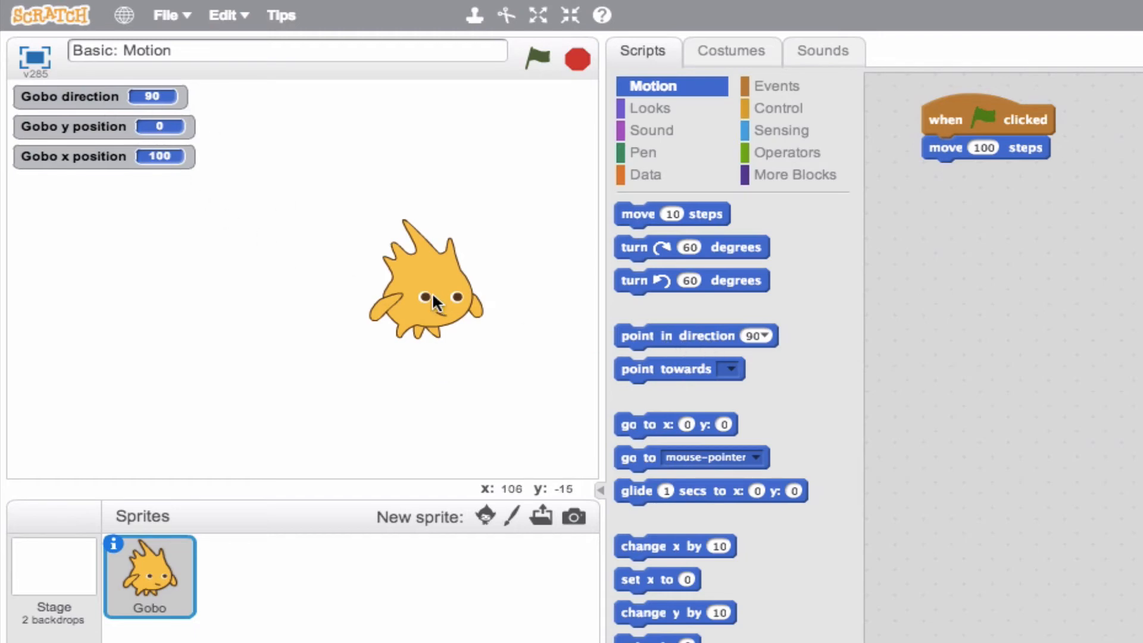
pyautogui.moveTo(474, 306)
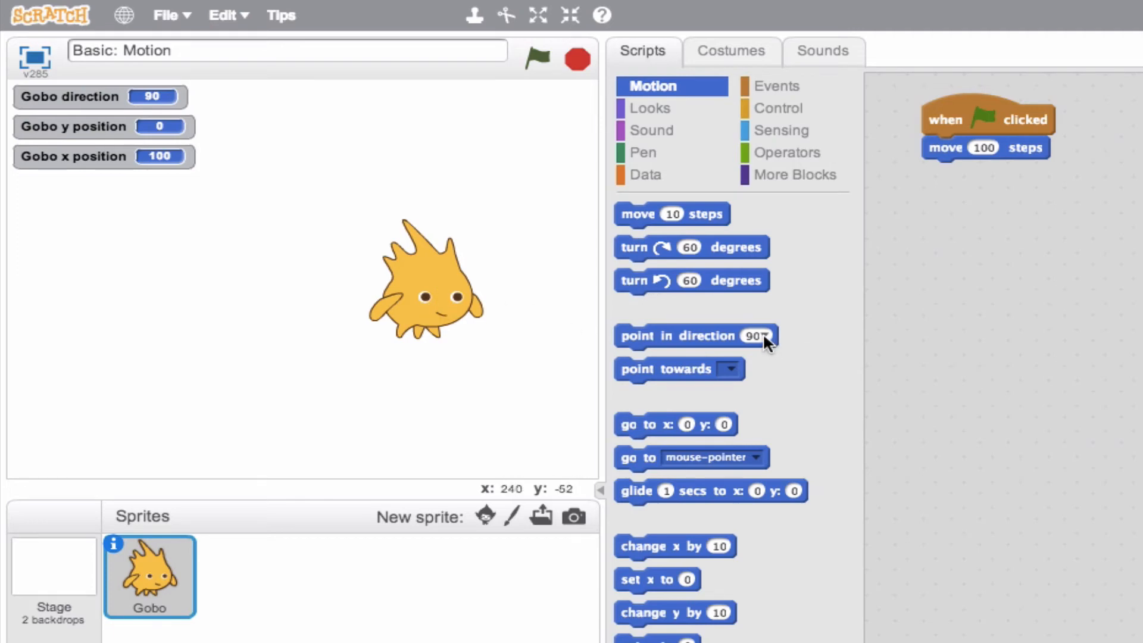
pyautogui.click(760, 336)
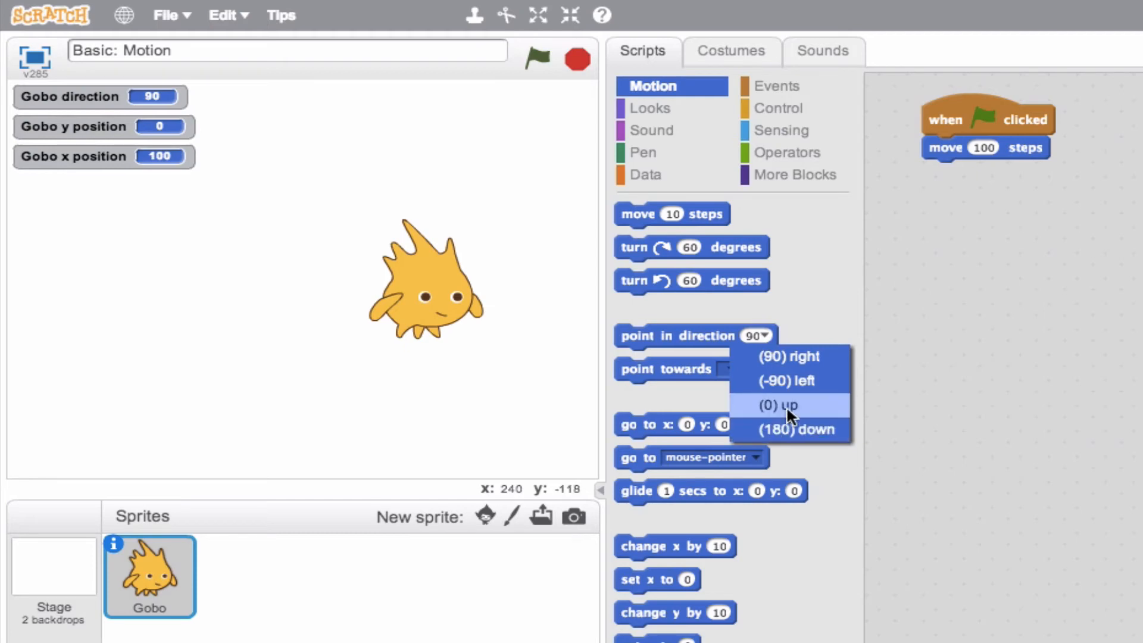
pyautogui.click(779, 405)
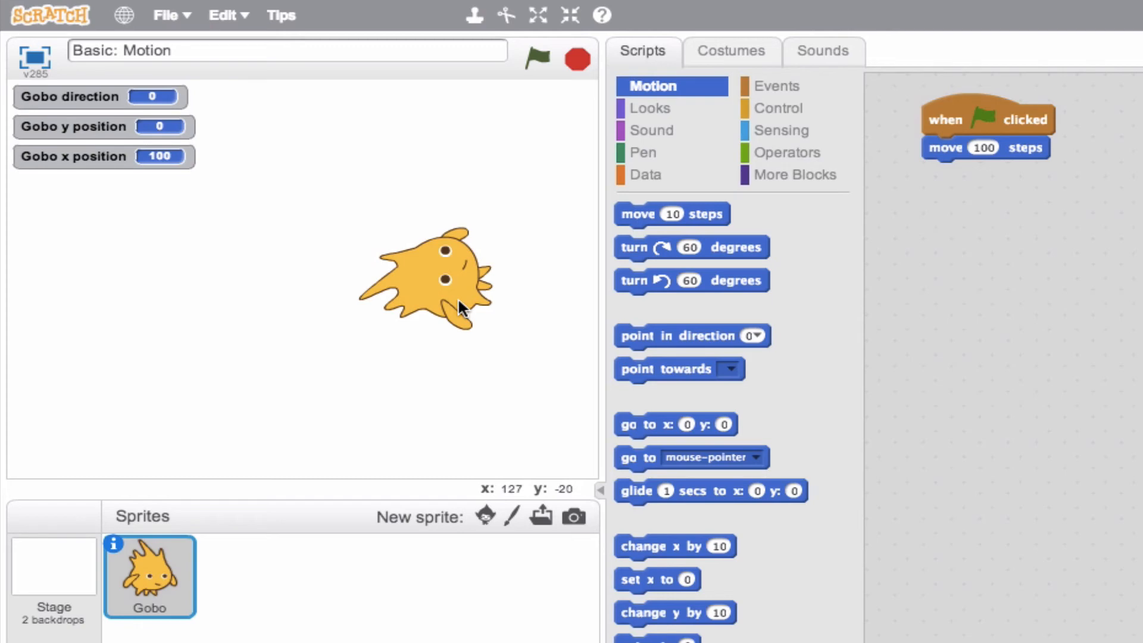
pyautogui.click(760, 336)
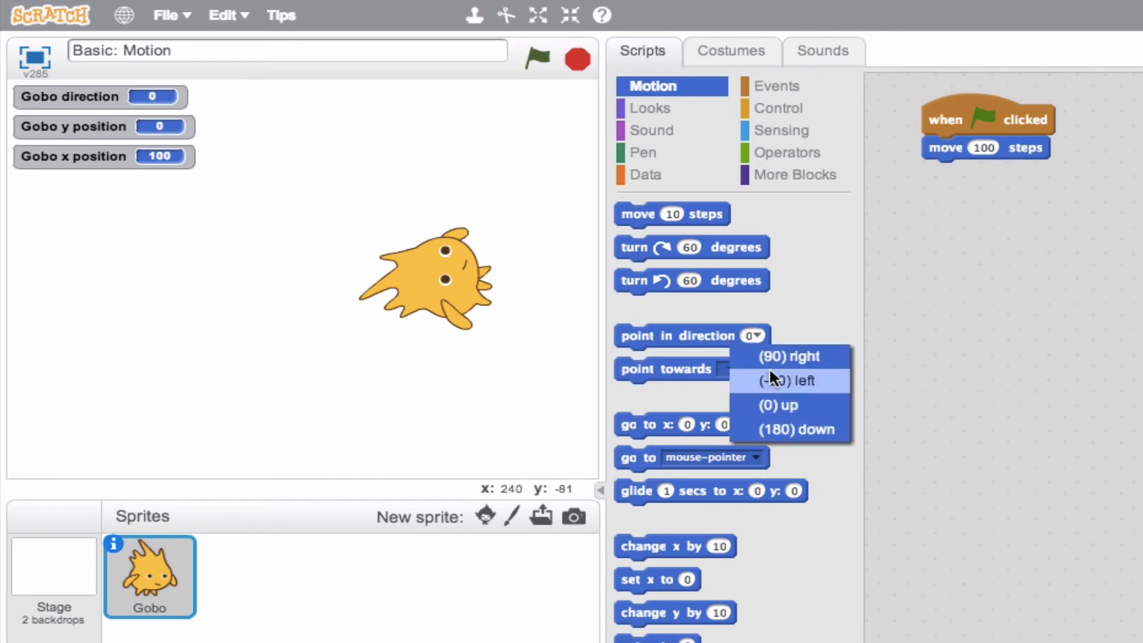
pyautogui.click(788, 357)
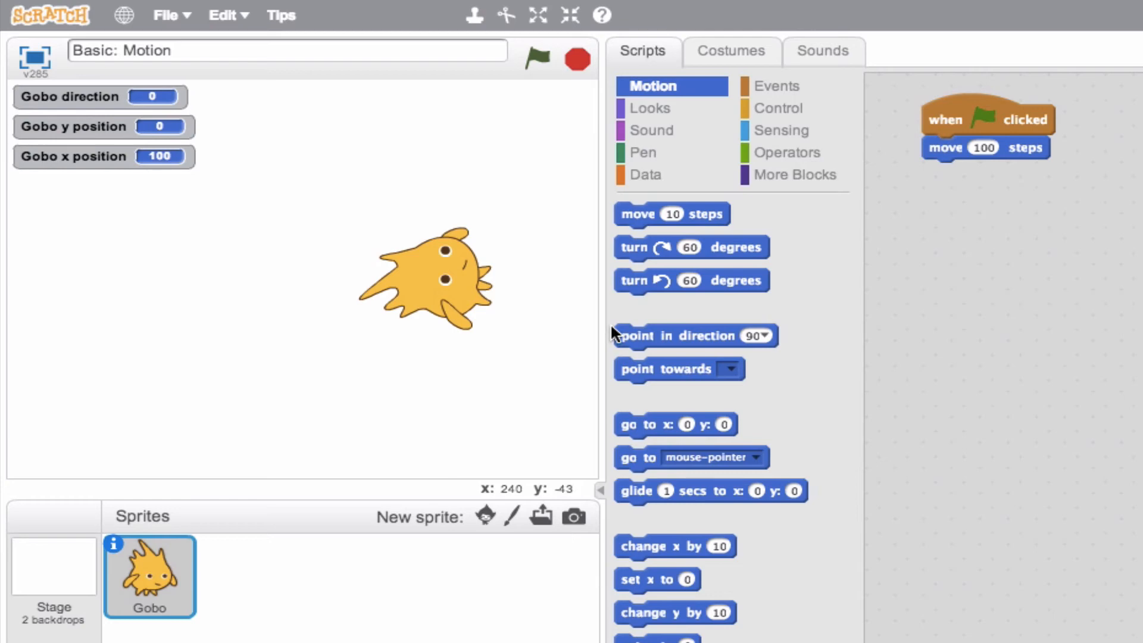
pyautogui.click(690, 335)
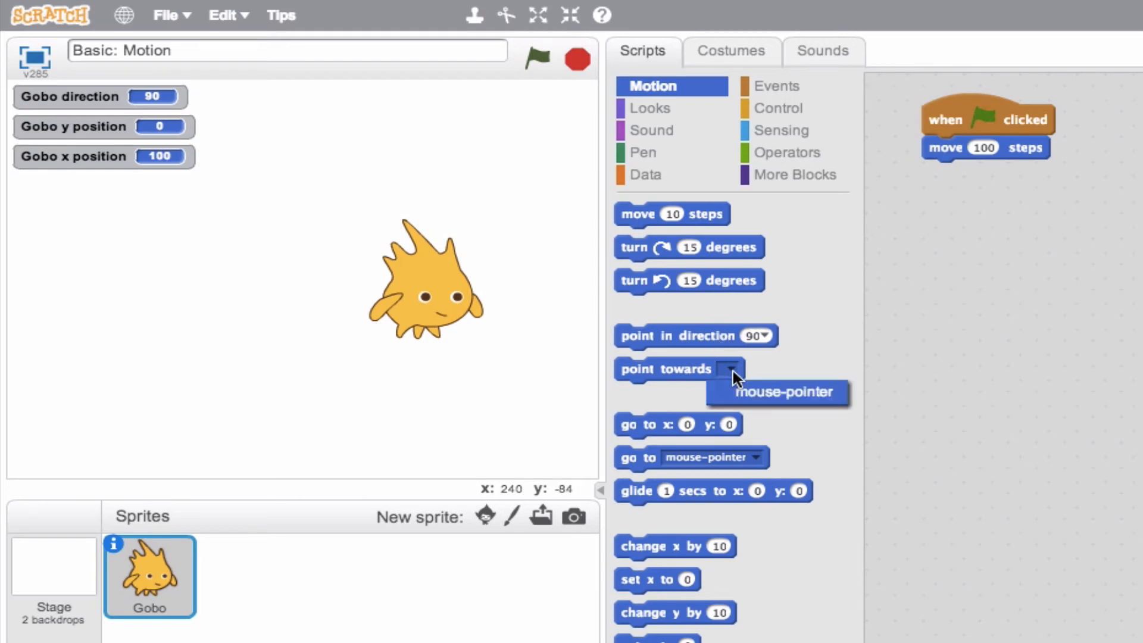
pyautogui.moveTo(782, 374)
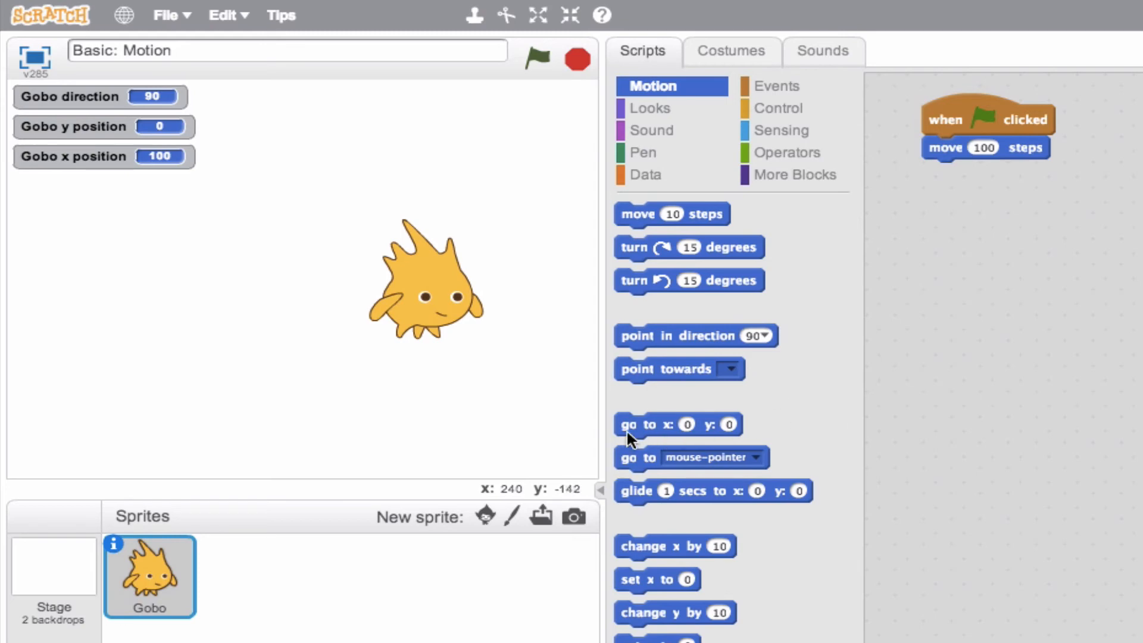
pyautogui.moveTo(632, 436)
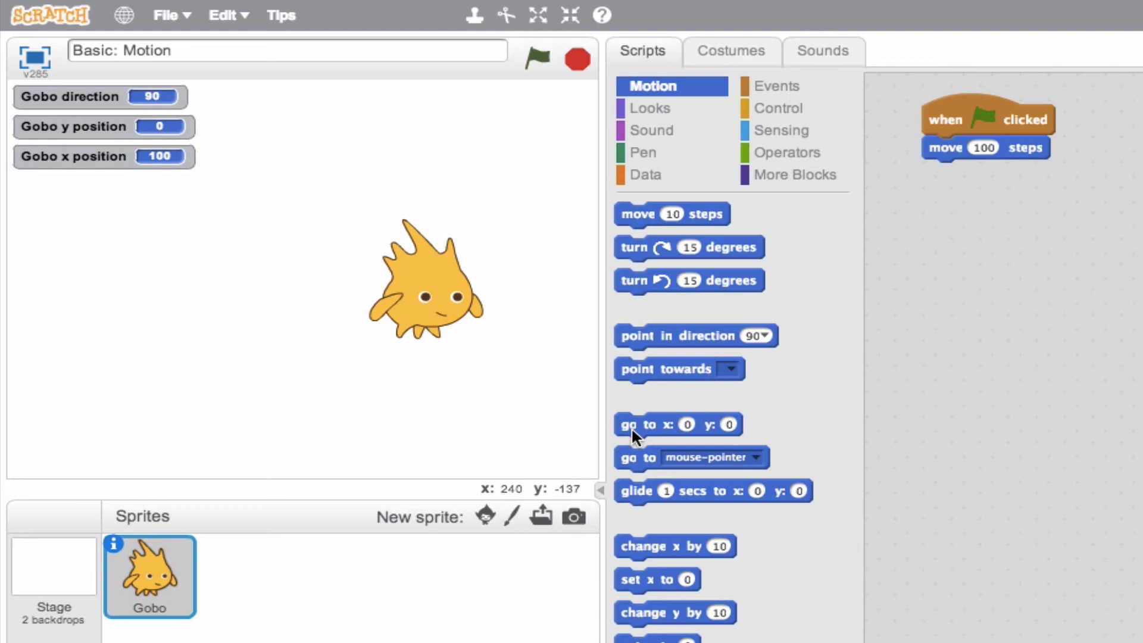
pyautogui.moveTo(657, 434)
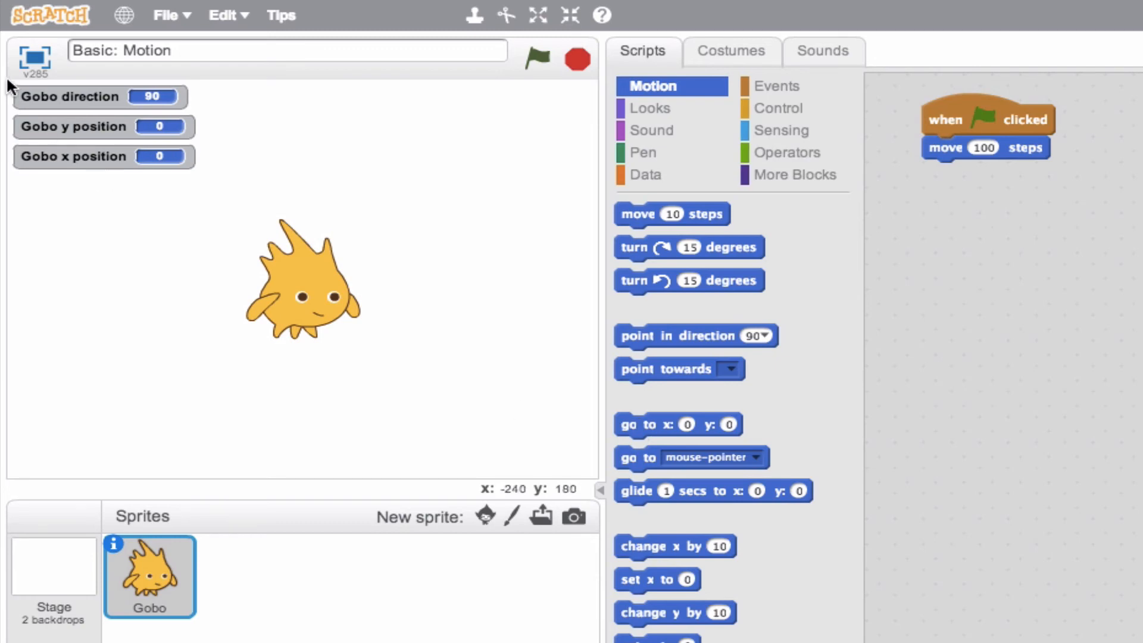
pyautogui.moveTo(360, 365)
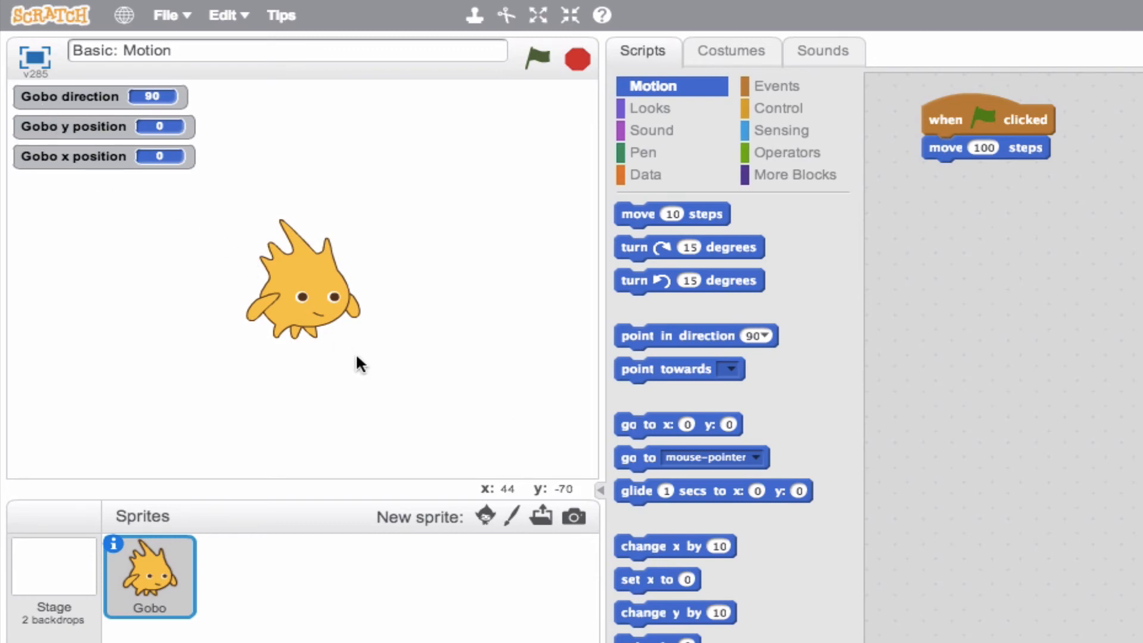
pyautogui.moveTo(532, 467)
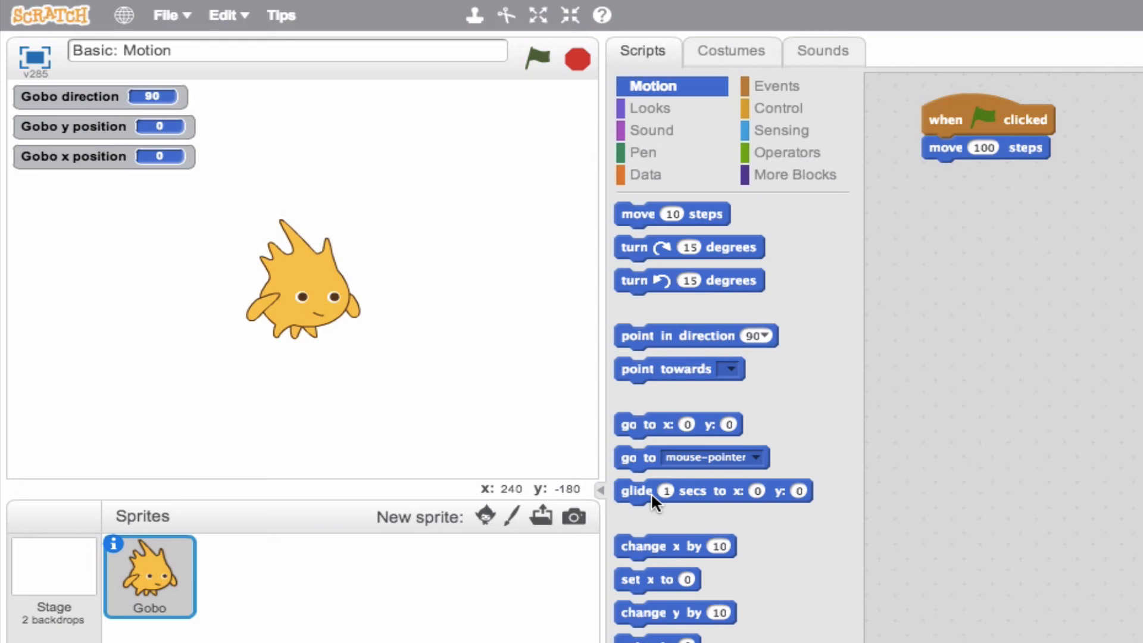
pyautogui.moveTo(471, 299)
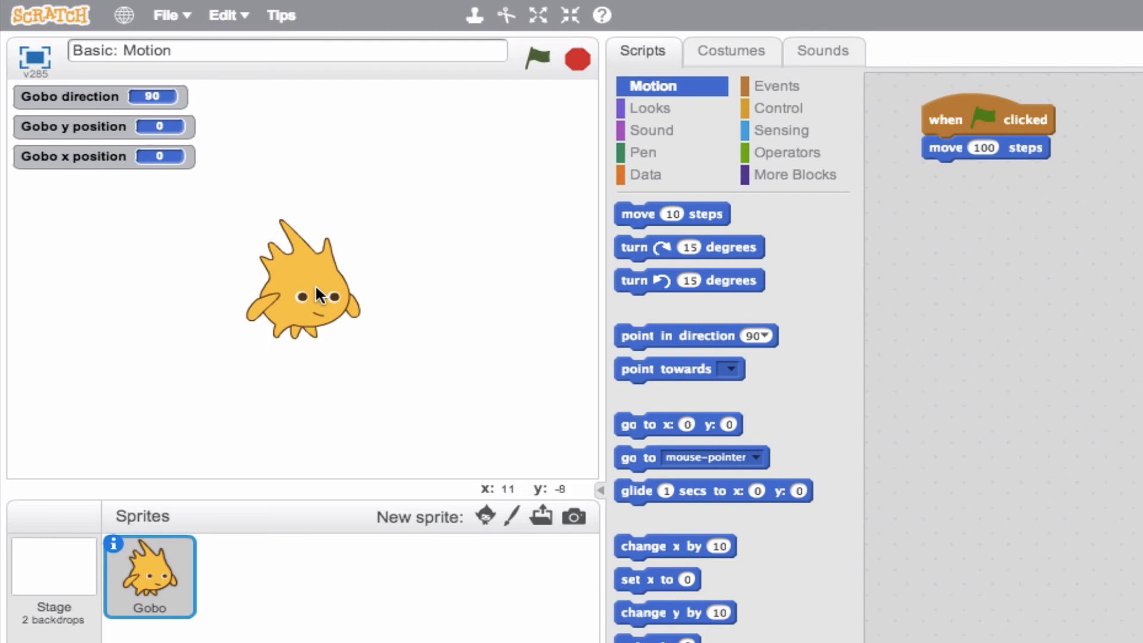
pyautogui.moveTo(528, 89)
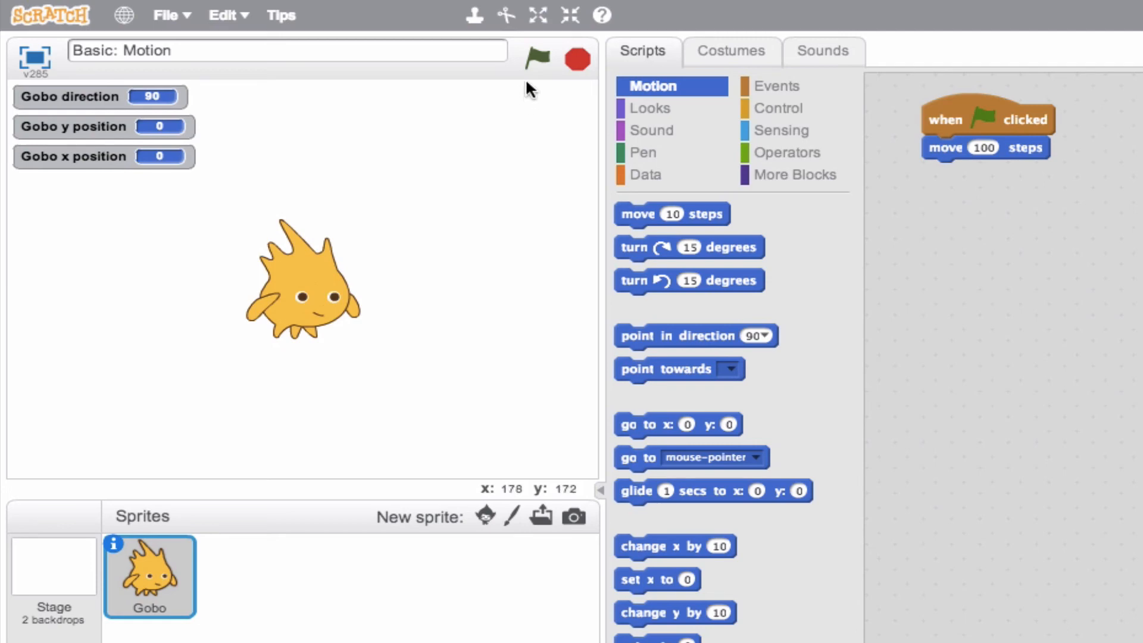
# Step: Click the green flag to move Gobo 100 steps to x position 100
pyautogui.click(537, 58)
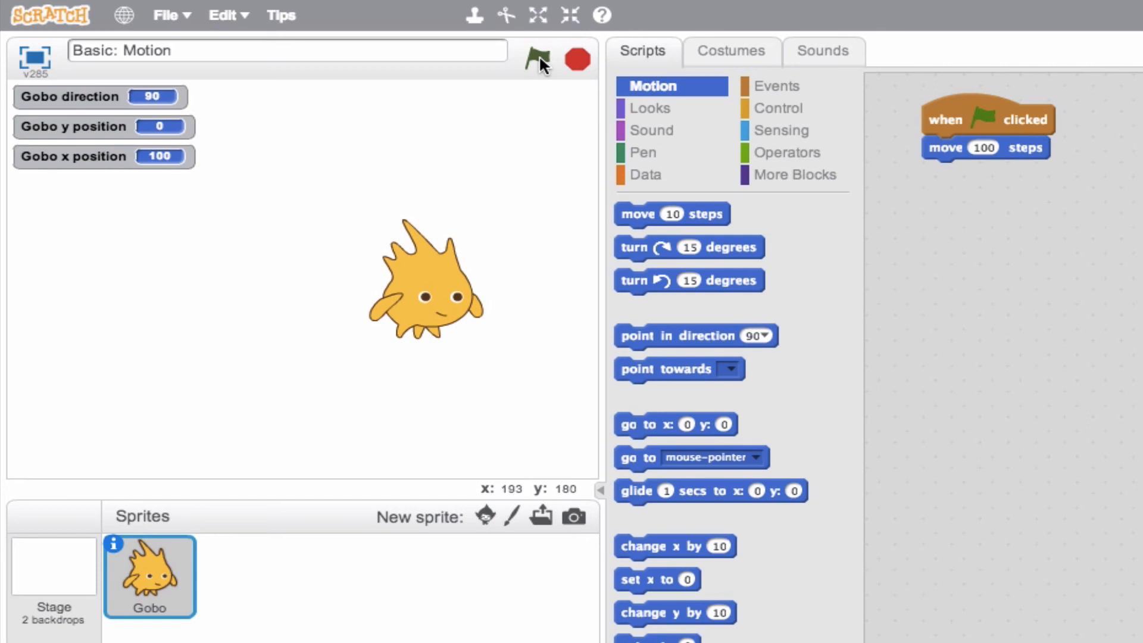
pyautogui.moveTo(638, 434)
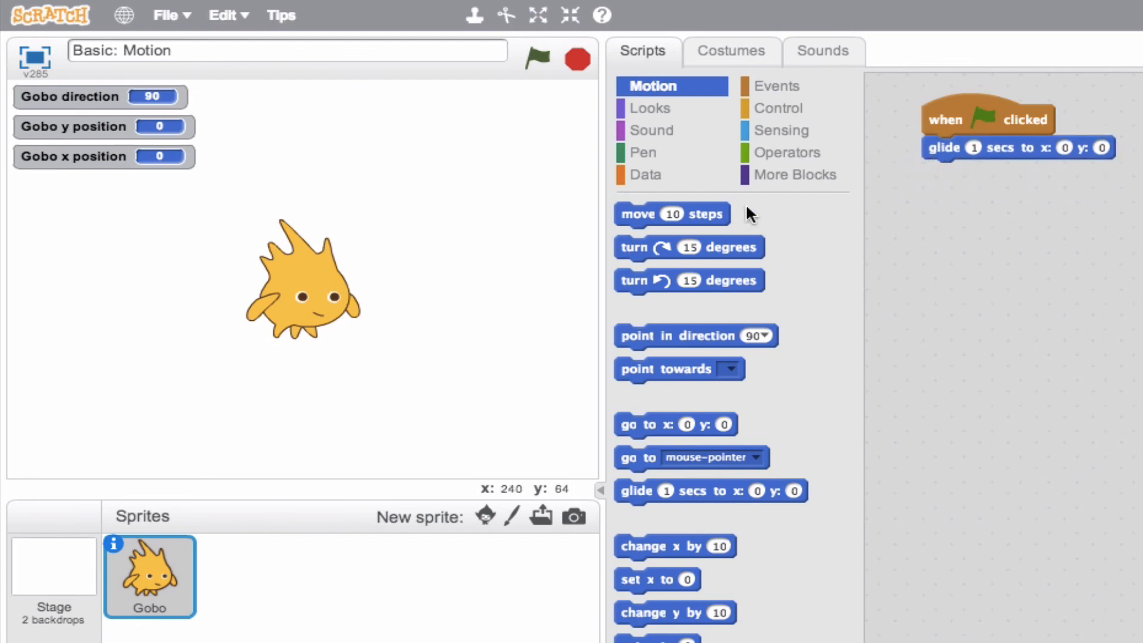
# Step: Set the glide block to 3 secs to x:100 y:0 and run the green-flag script
pyautogui.click(974, 147)
pyautogui.write('3')
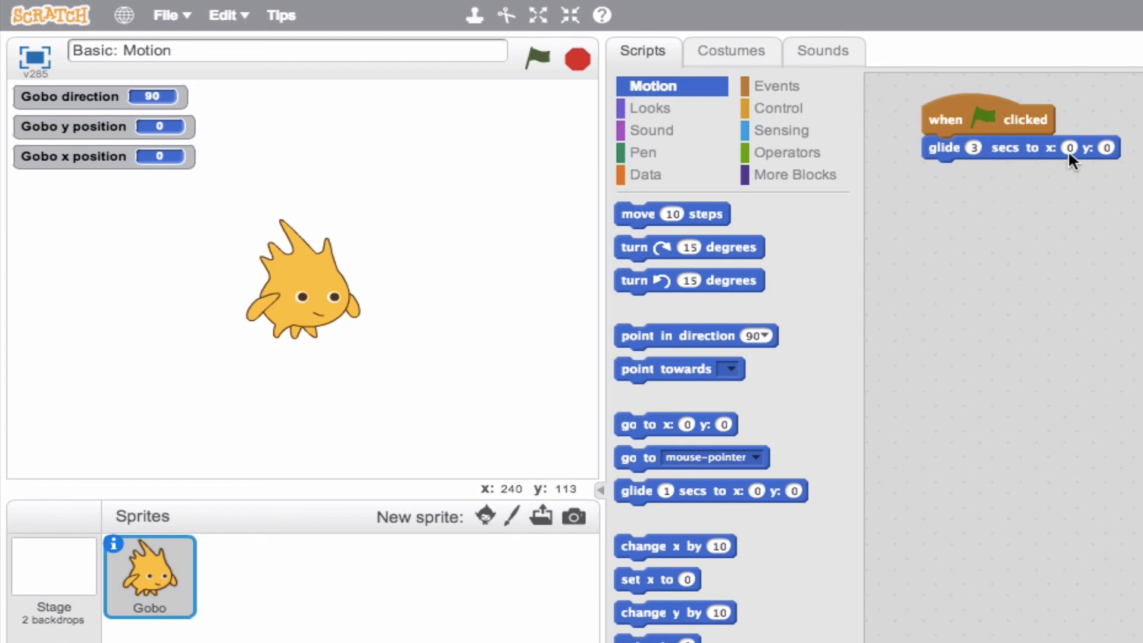
pyautogui.write('100')
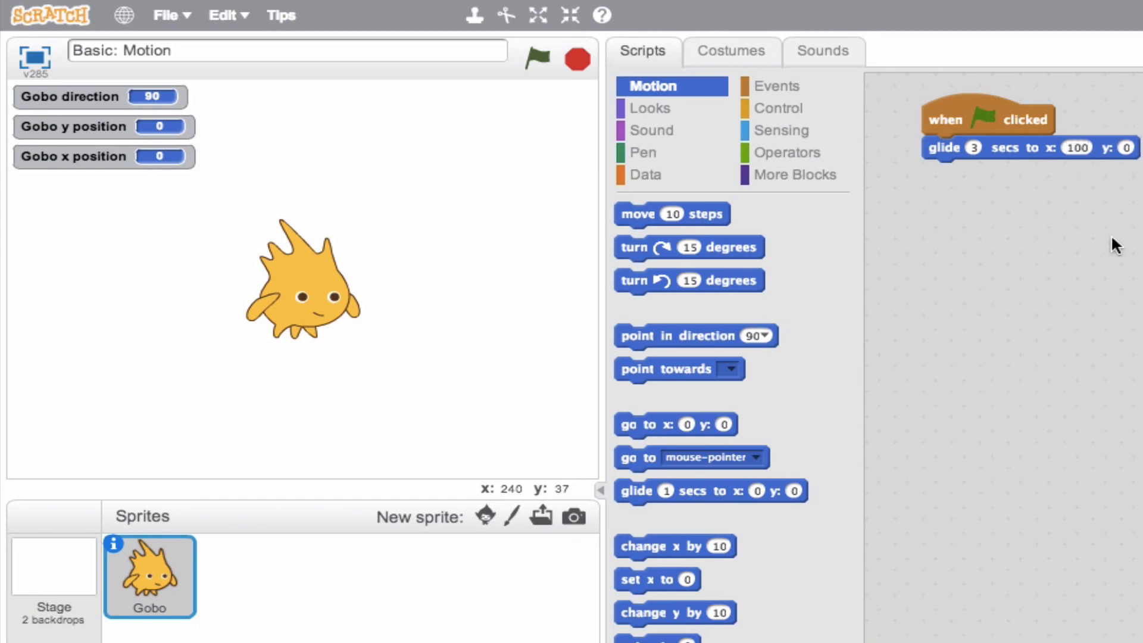
pyautogui.moveTo(805, 329)
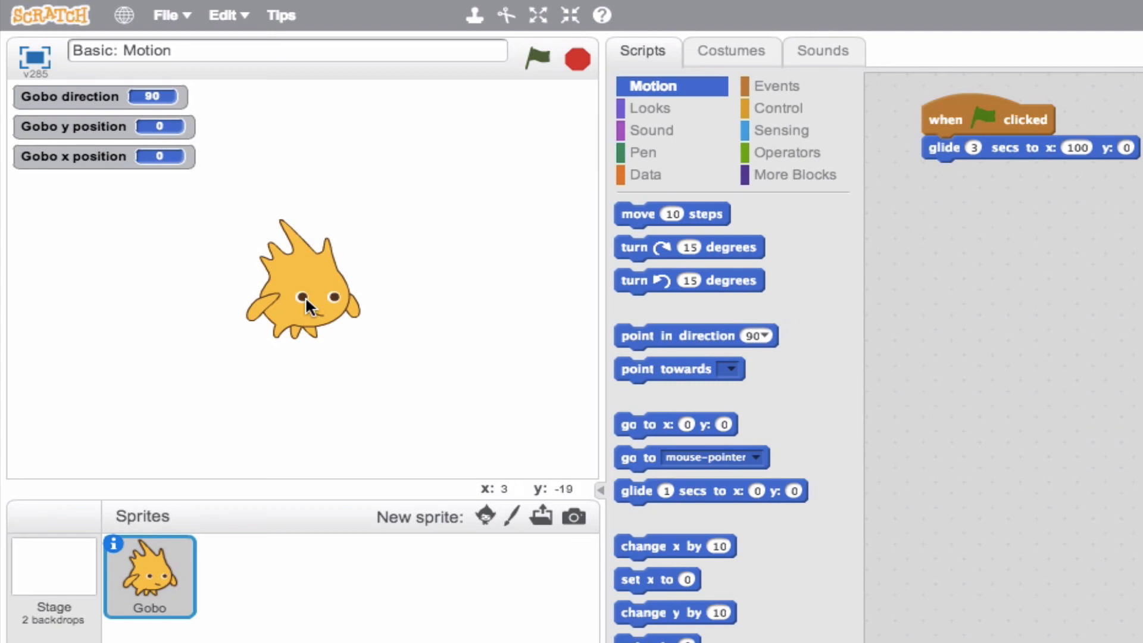
pyautogui.moveTo(355, 309)
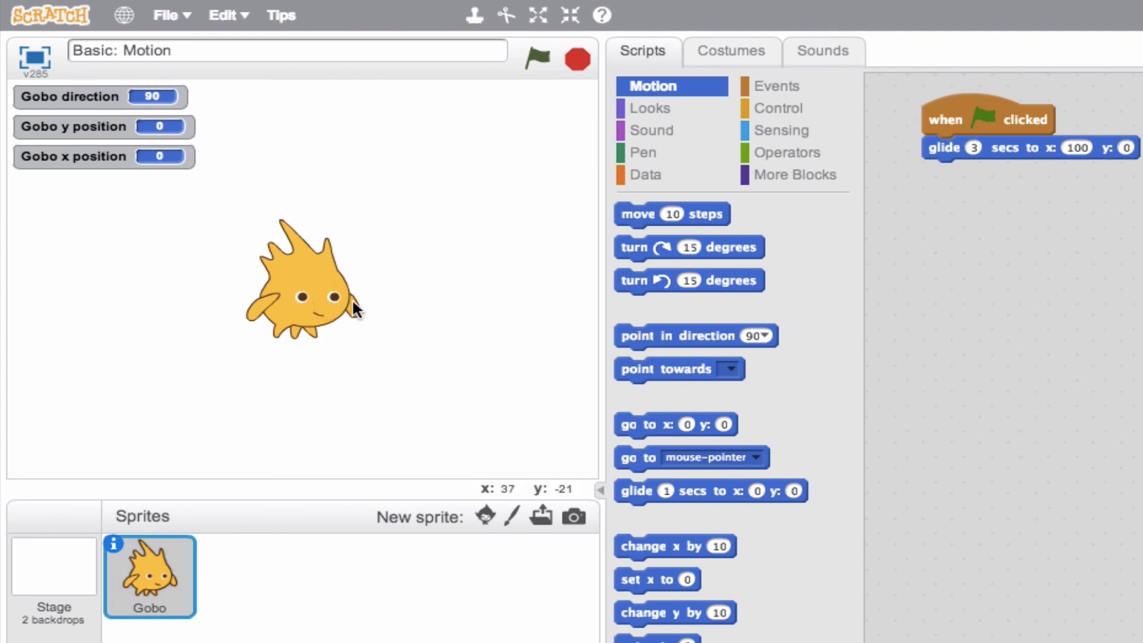
pyautogui.moveTo(411, 306)
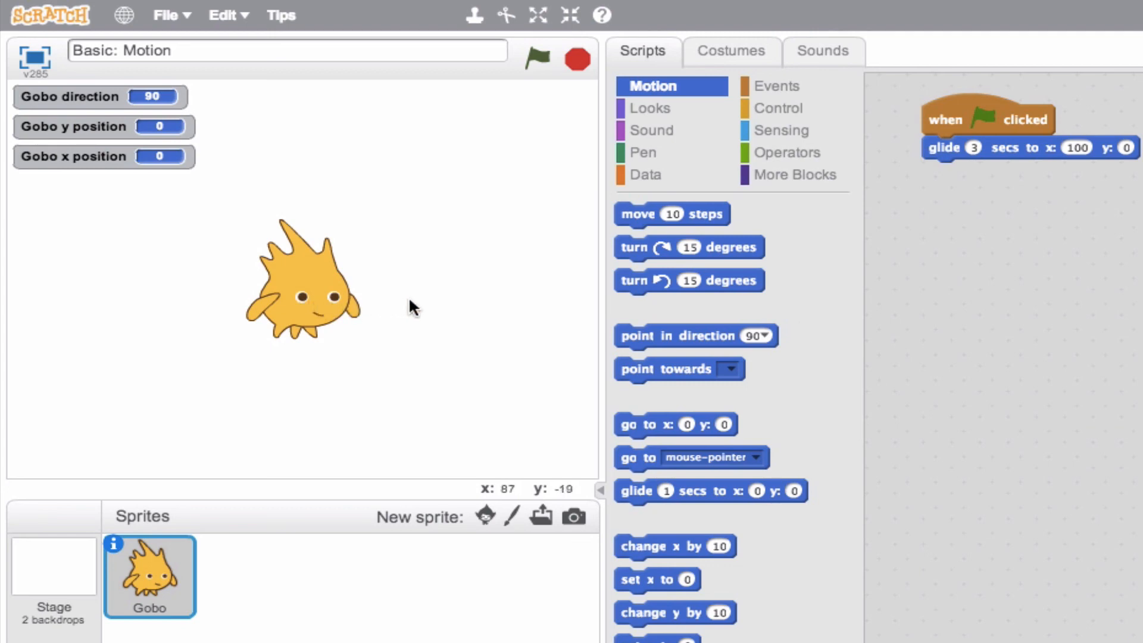
pyautogui.click(536, 60)
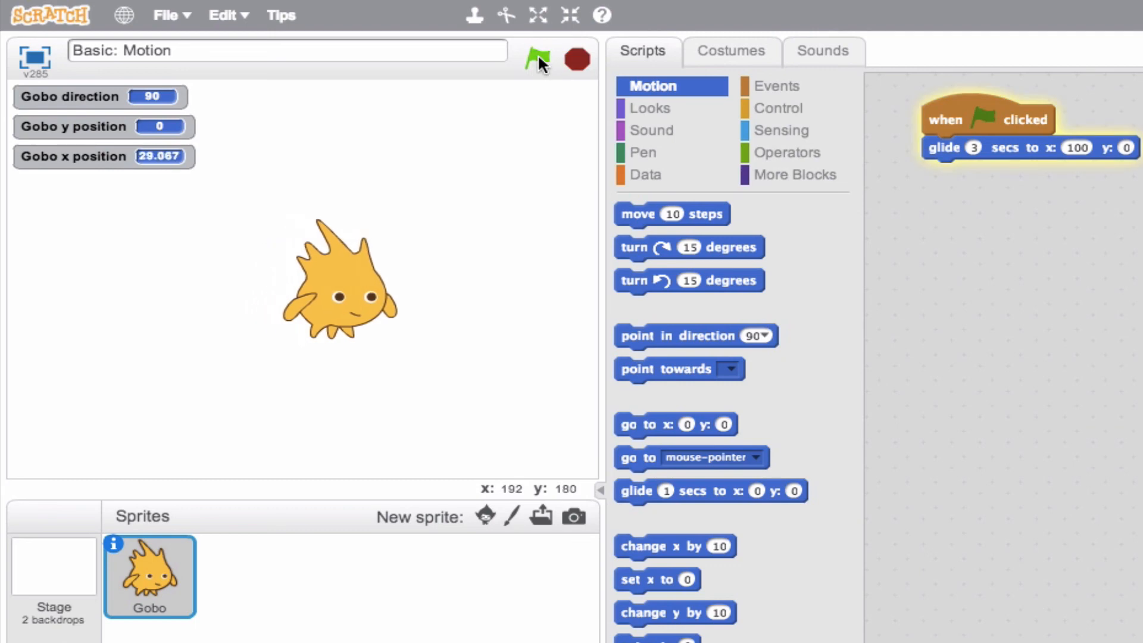
pyautogui.click(536, 59)
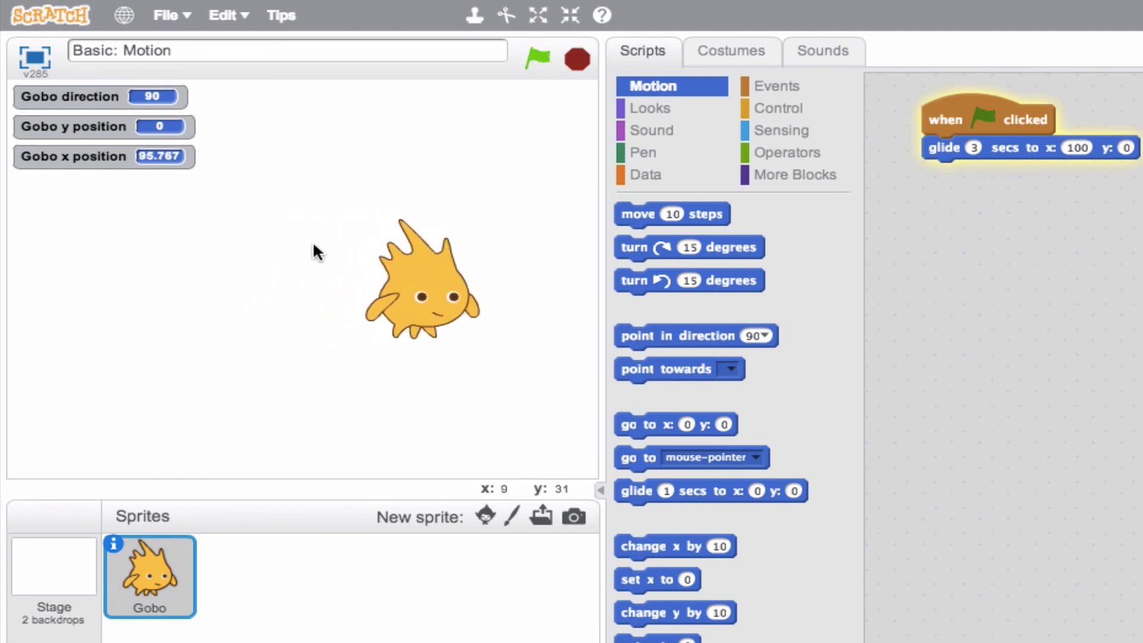
pyautogui.click(536, 59)
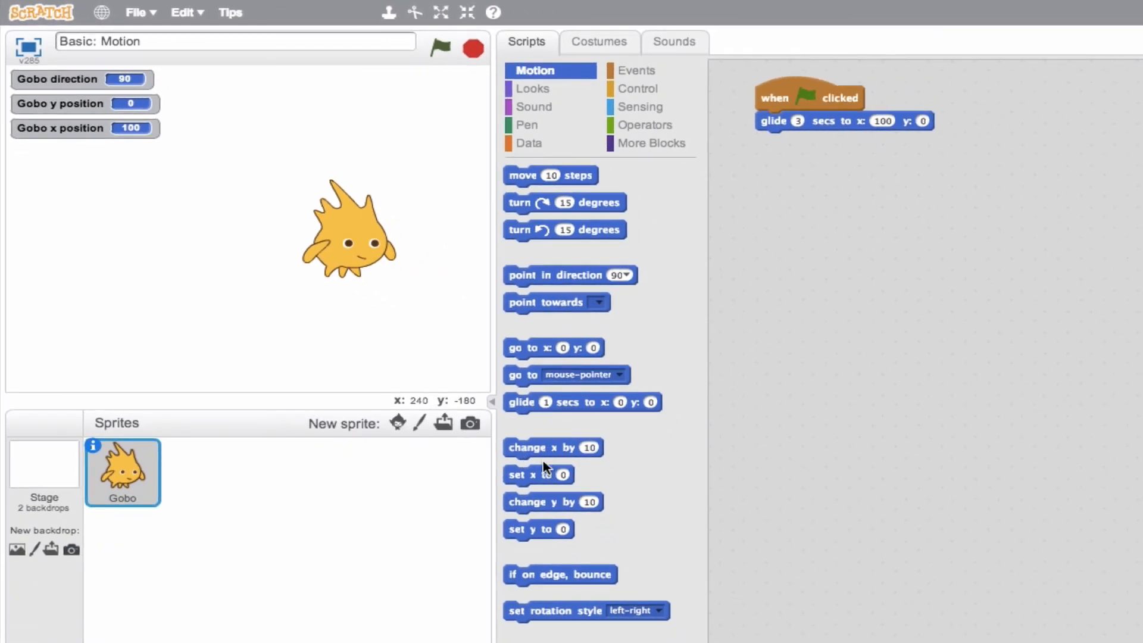
pyautogui.moveTo(540, 536)
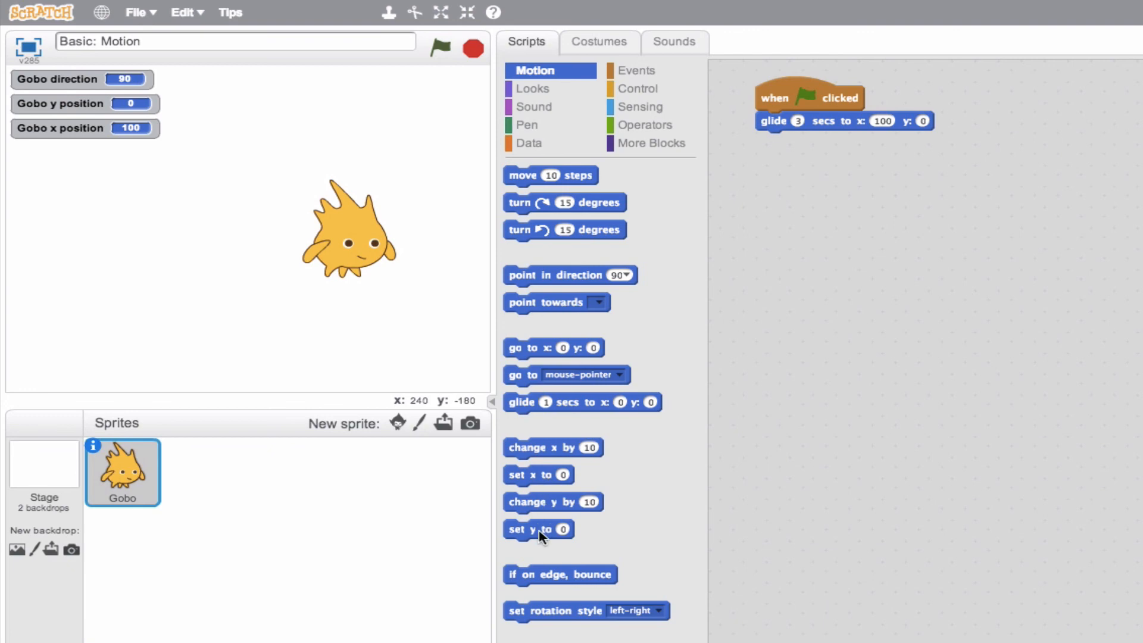
pyautogui.moveTo(537, 580)
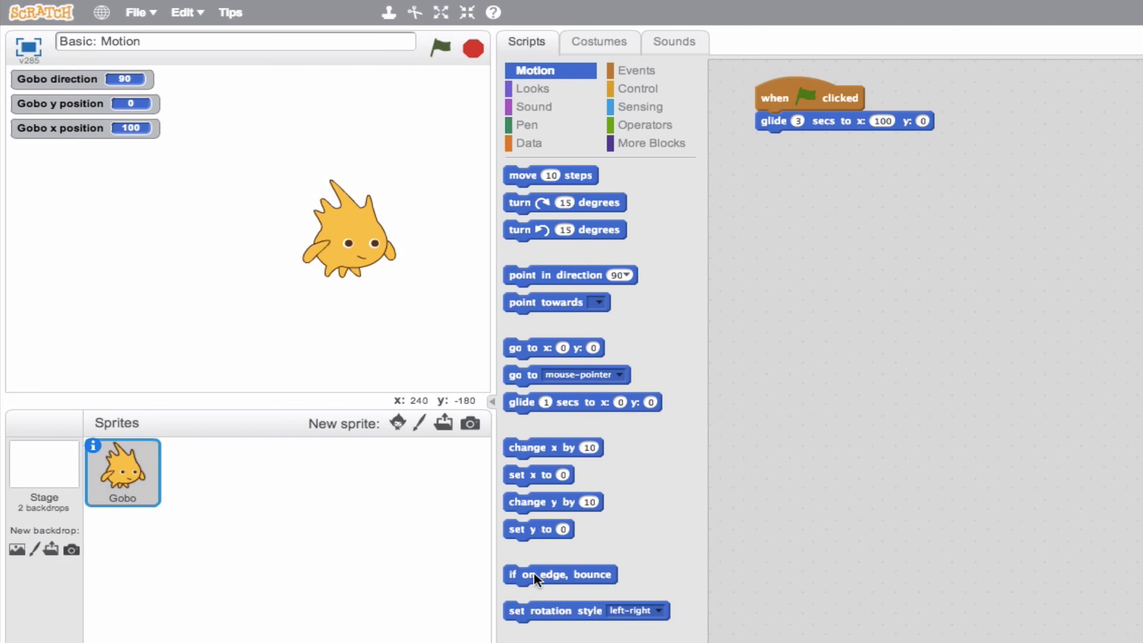
pyautogui.moveTo(571, 618)
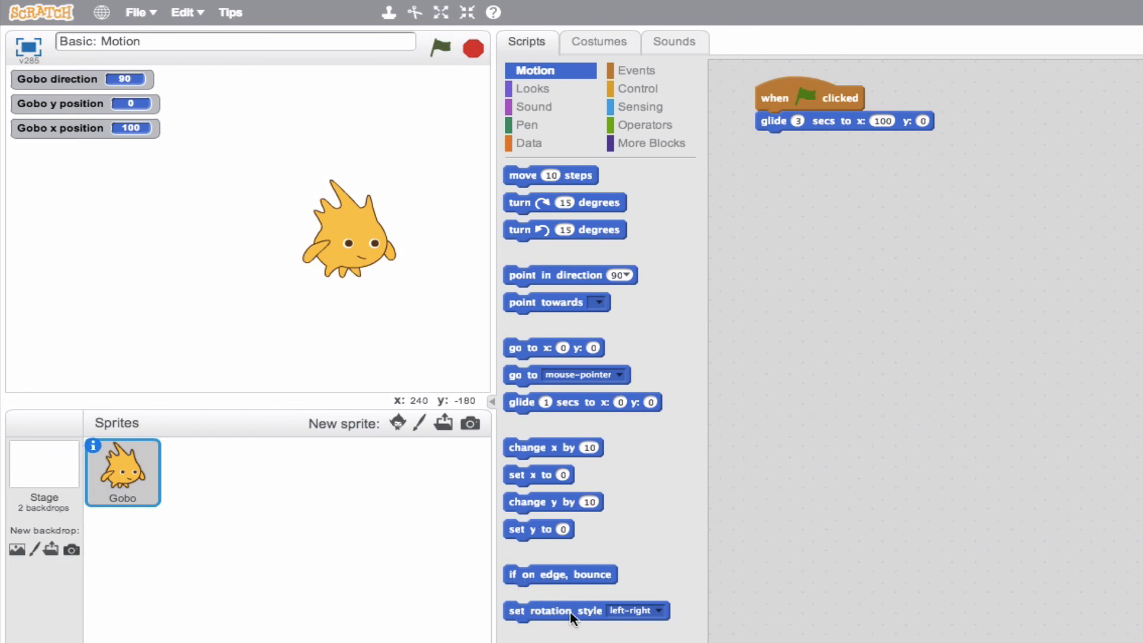
pyautogui.moveTo(589, 617)
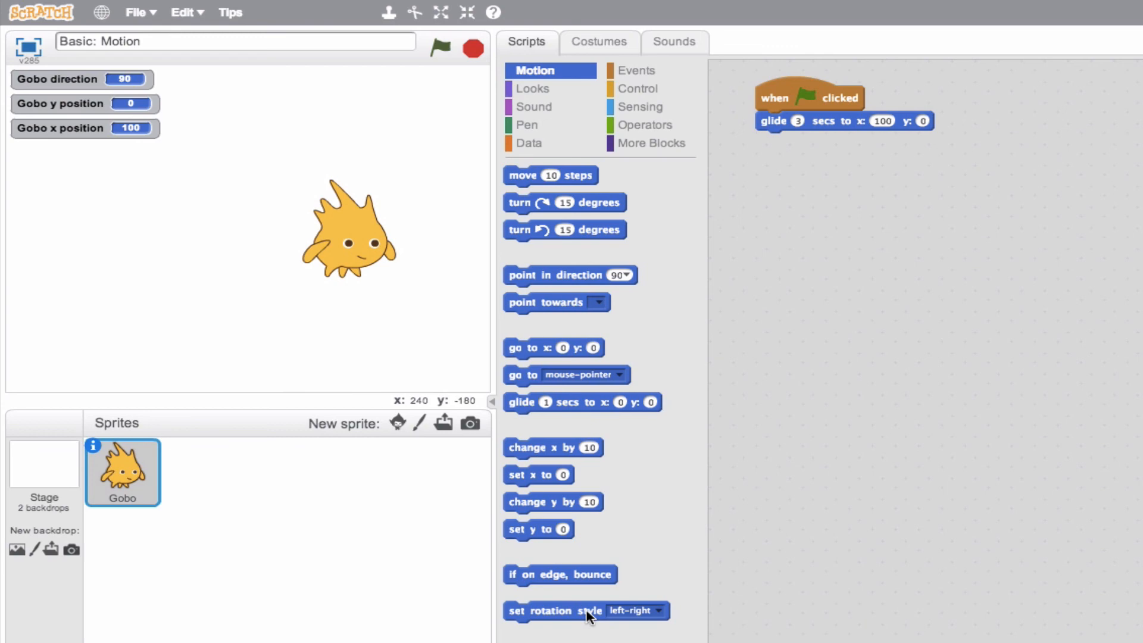